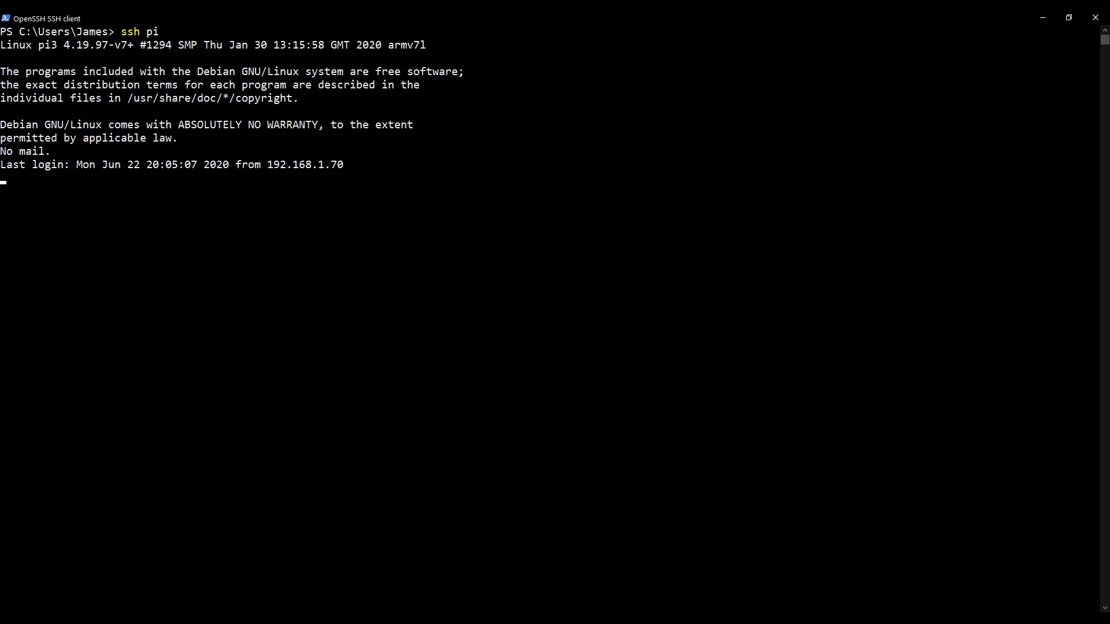
Clear the terminal, then restart Dovecot and Postfix with 'sudo service ... restart'
type("clear")
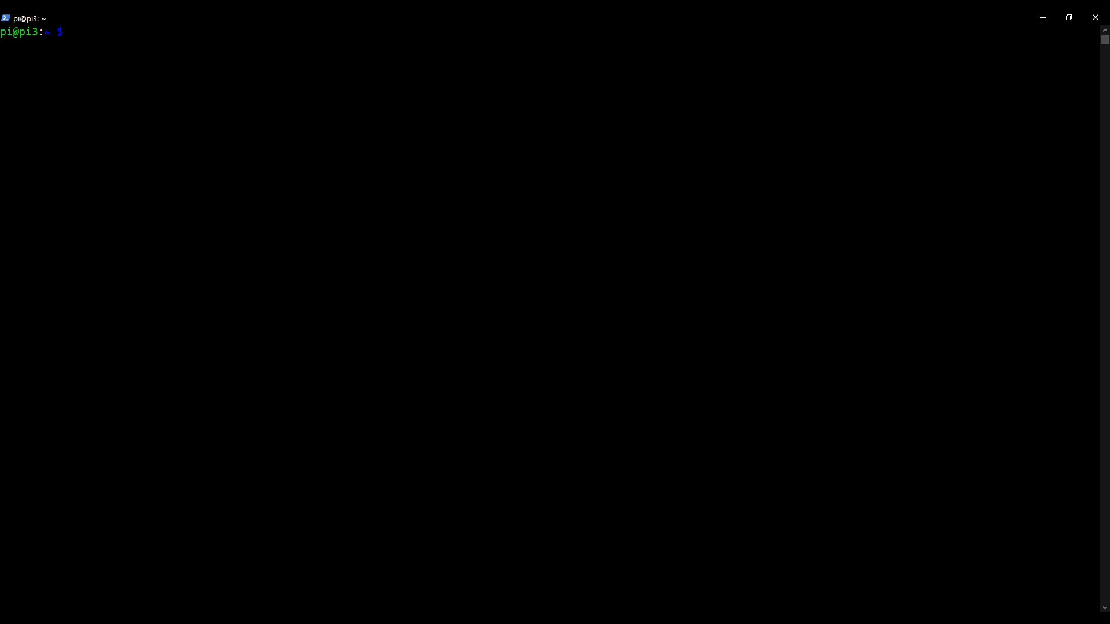
type("sud")
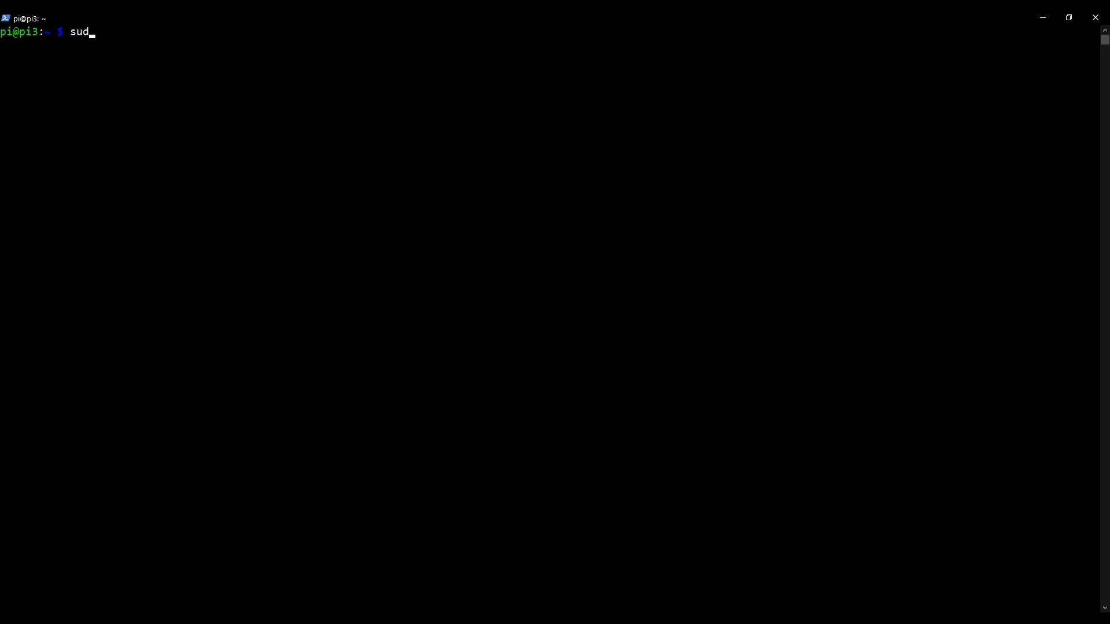
type("o service")
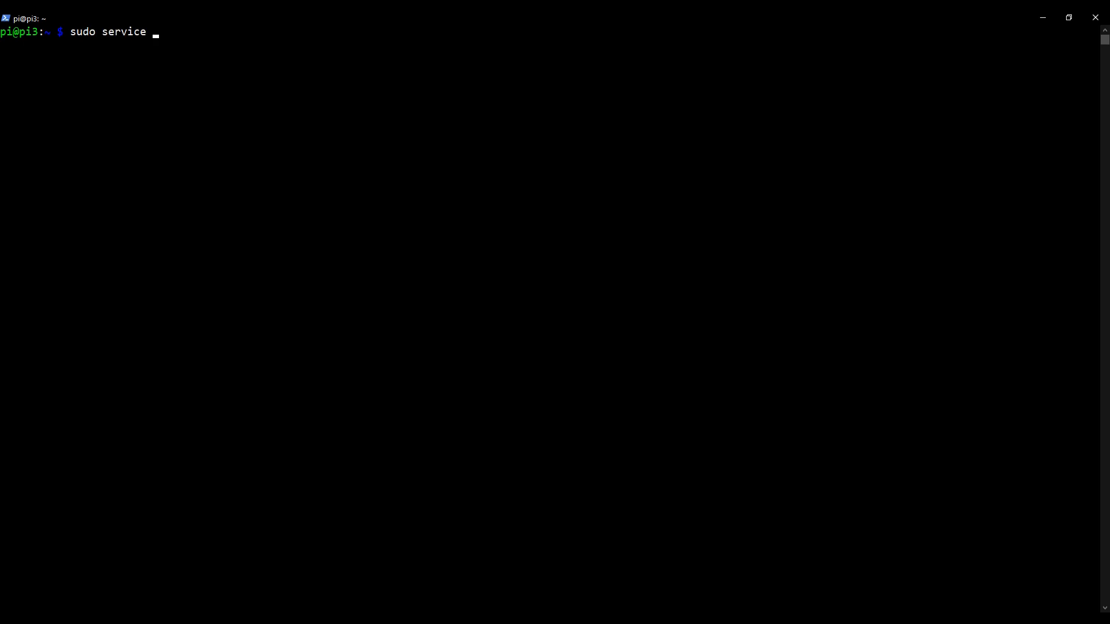
type("doveco")
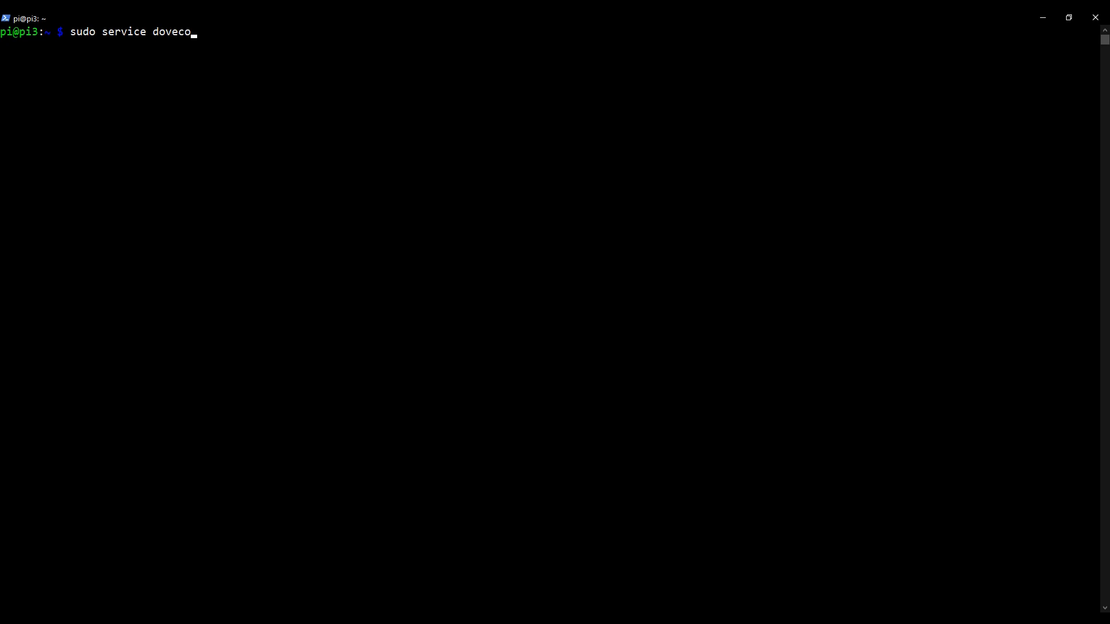
type("t restart")
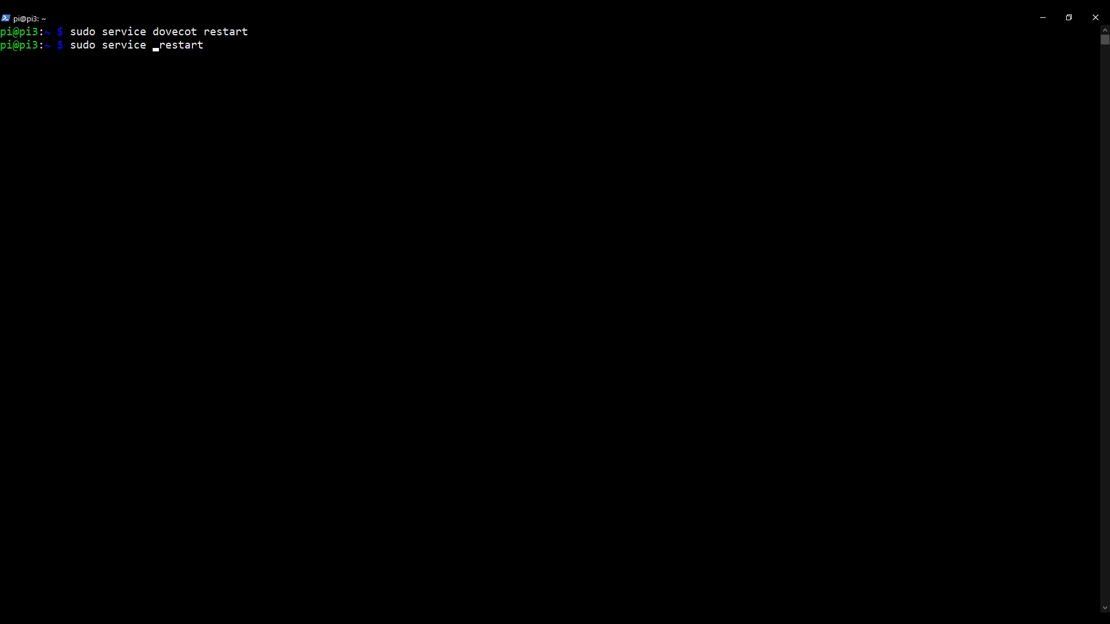
type("postfix")
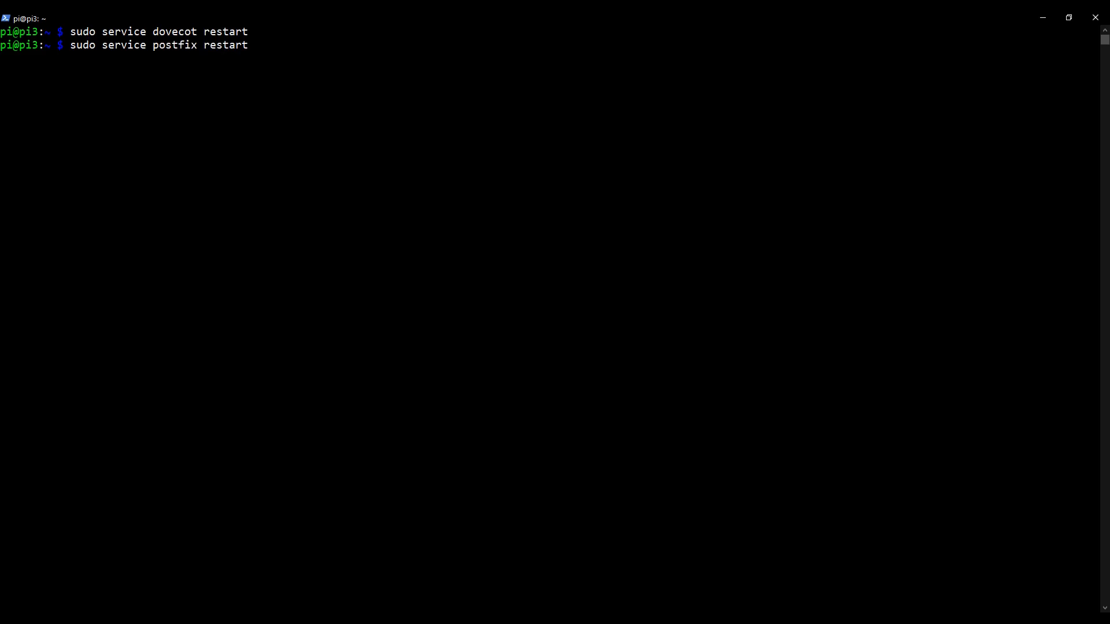
key("Return")
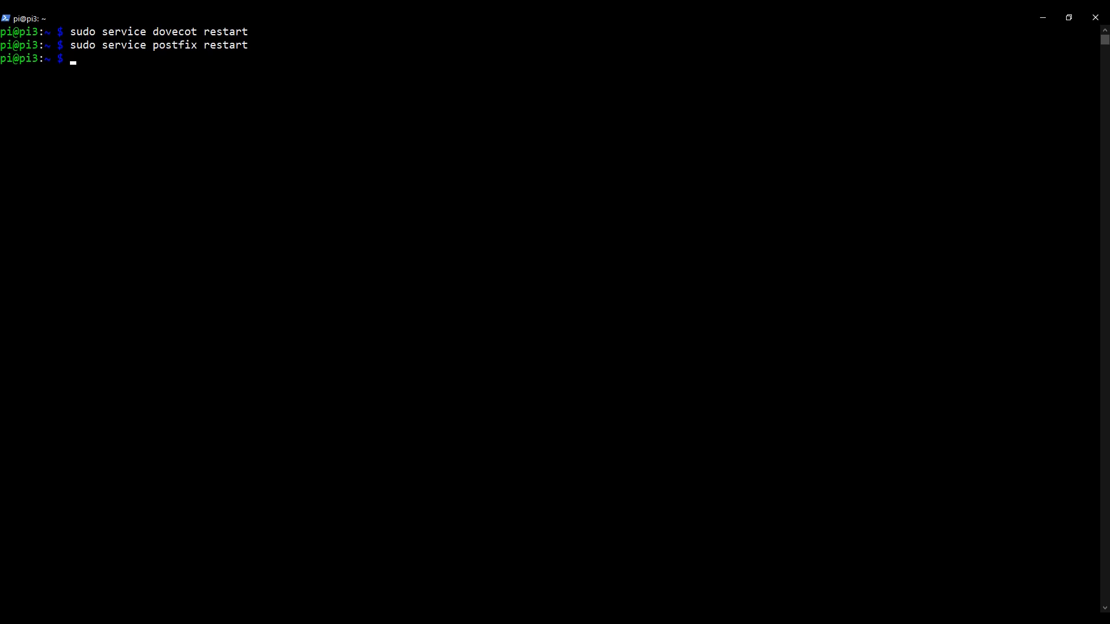
Run 'sudo service dovecot status' and confirm Dovecot is active (running)
type("sudo")
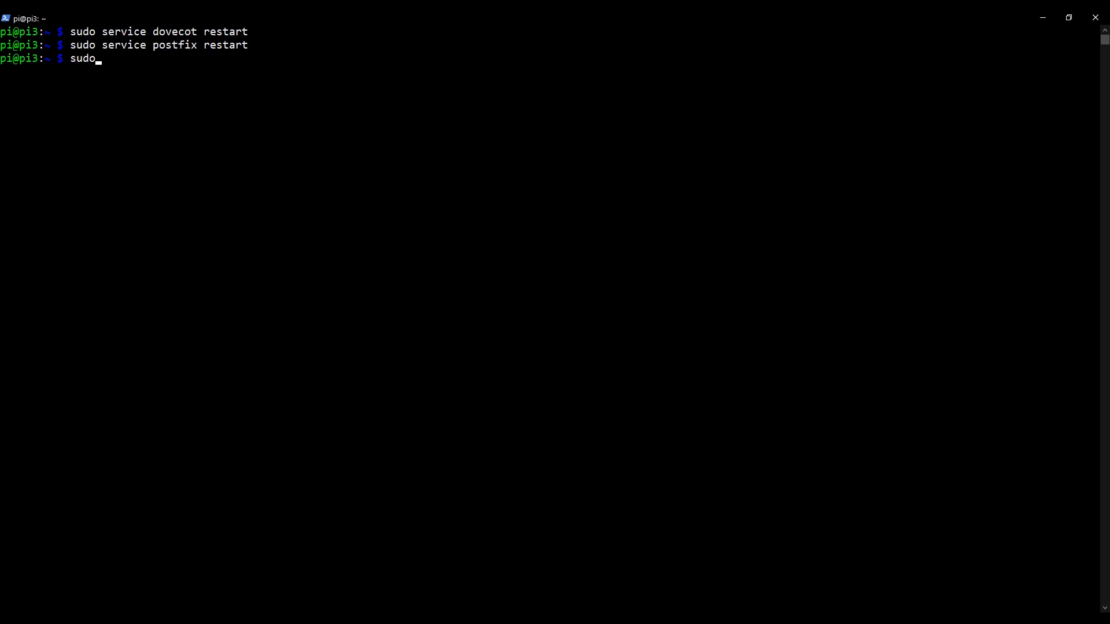
type("service d")
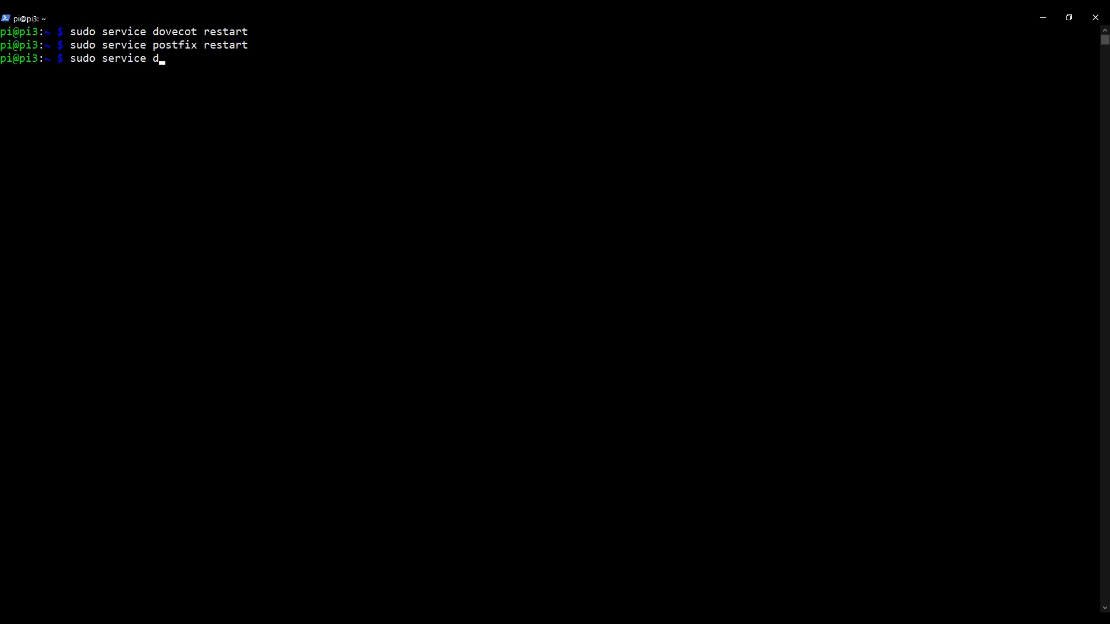
type("ovecot statu")
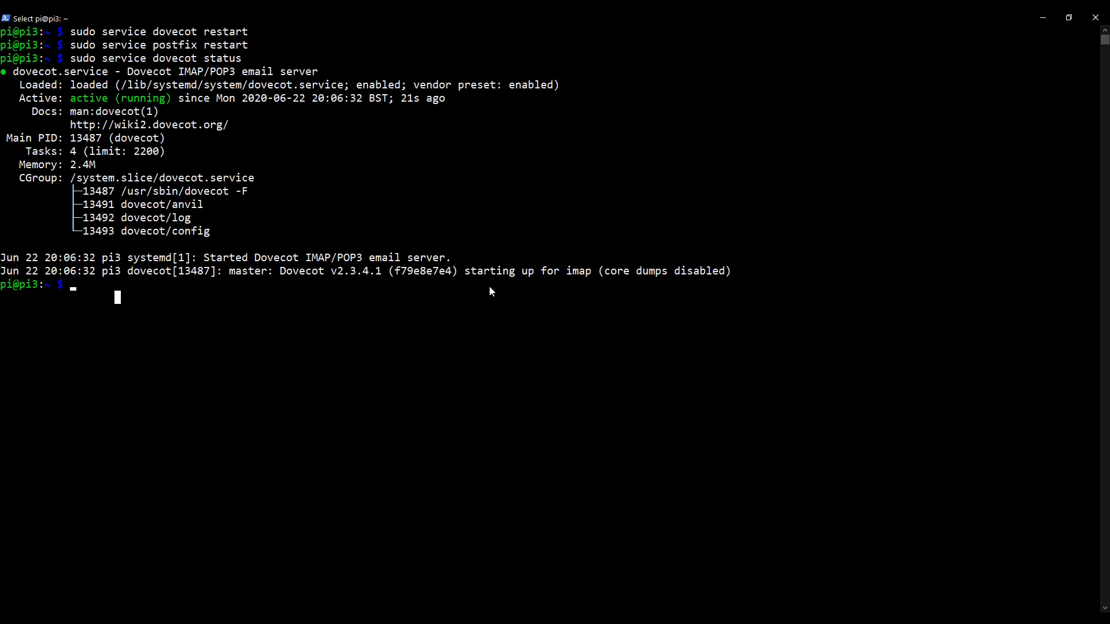
type("sudo service dovecot status")
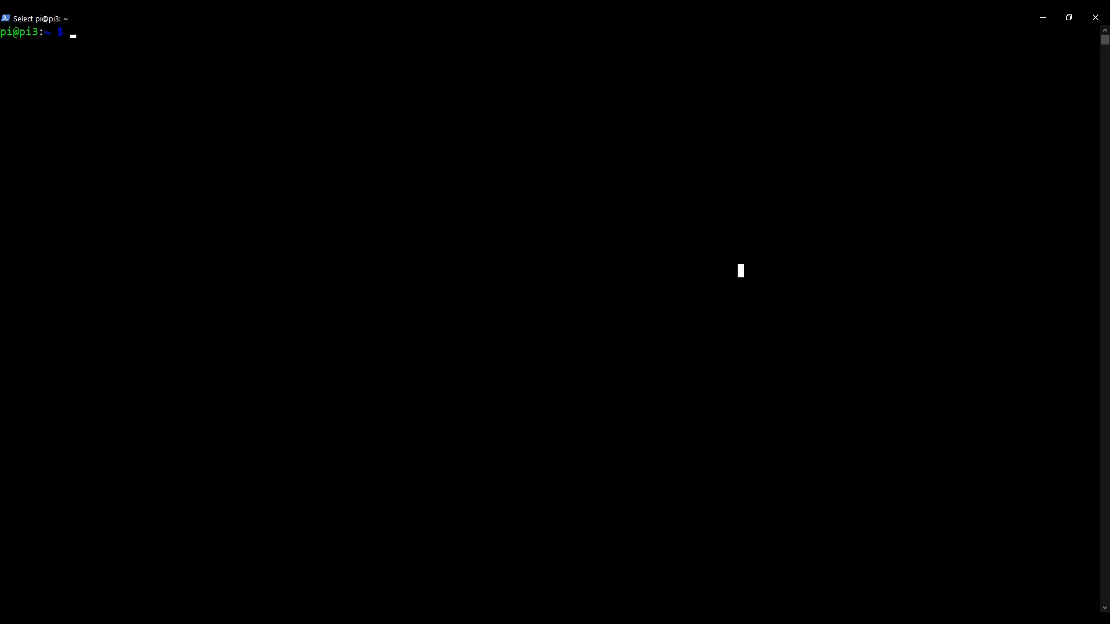
Telnet to localhost port 25 and greet Postfix with 'ehlo single-entity.com'
type("telnet")
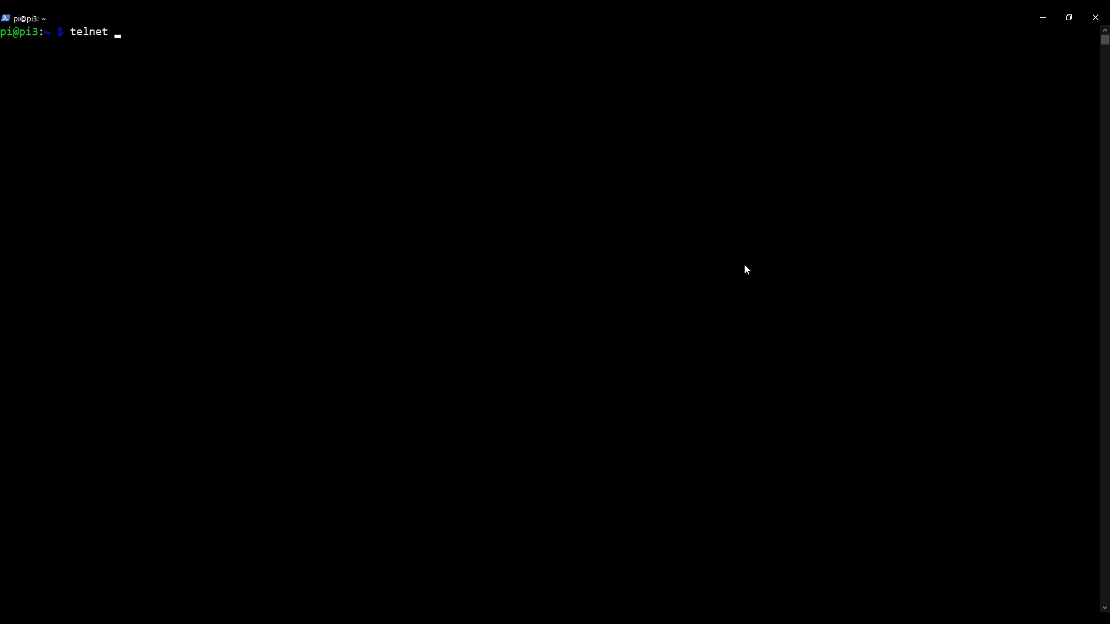
type("localhost 25")
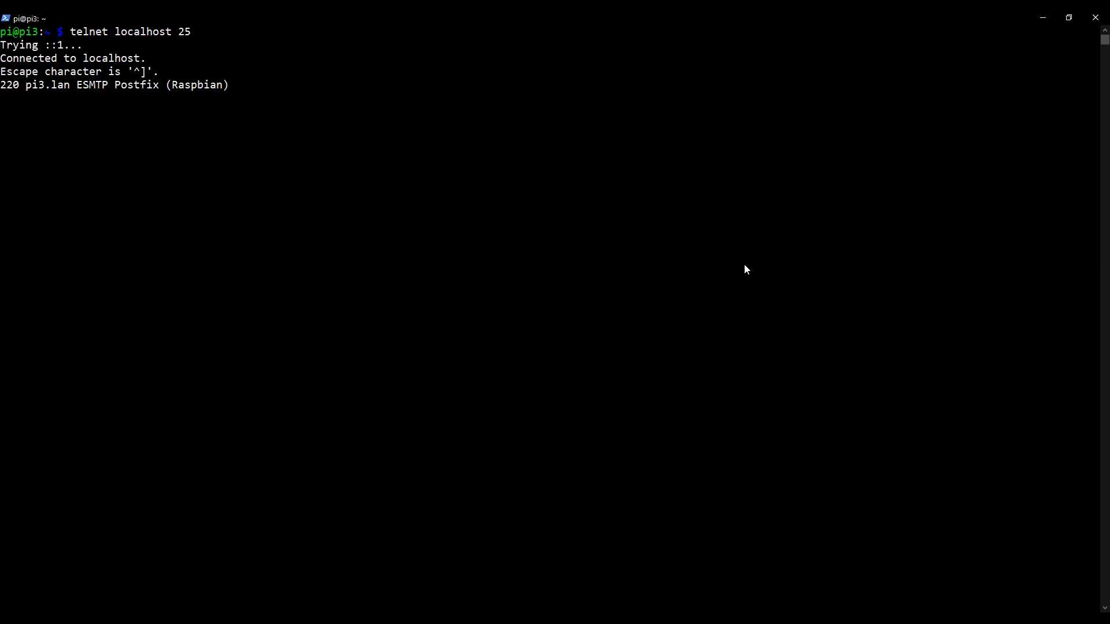
type("e")
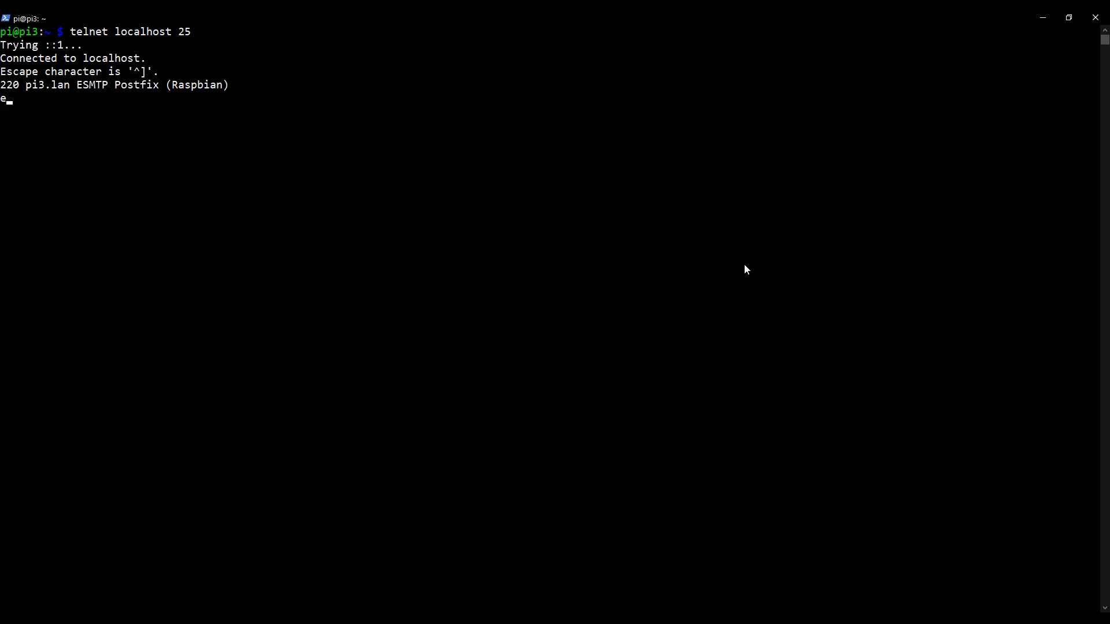
type("hlo")
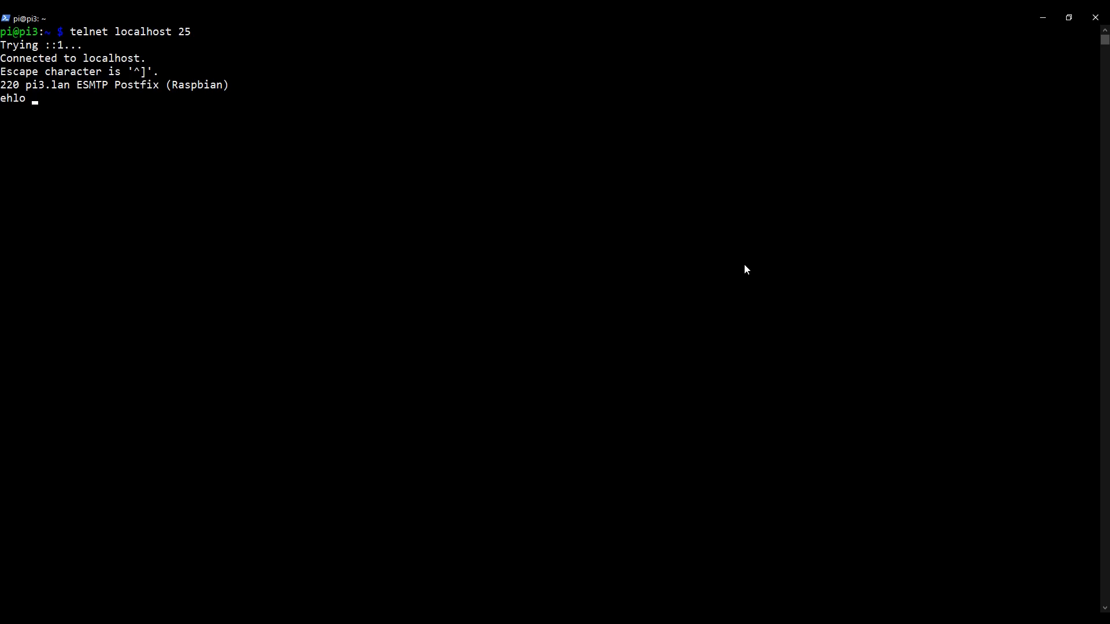
type("single")
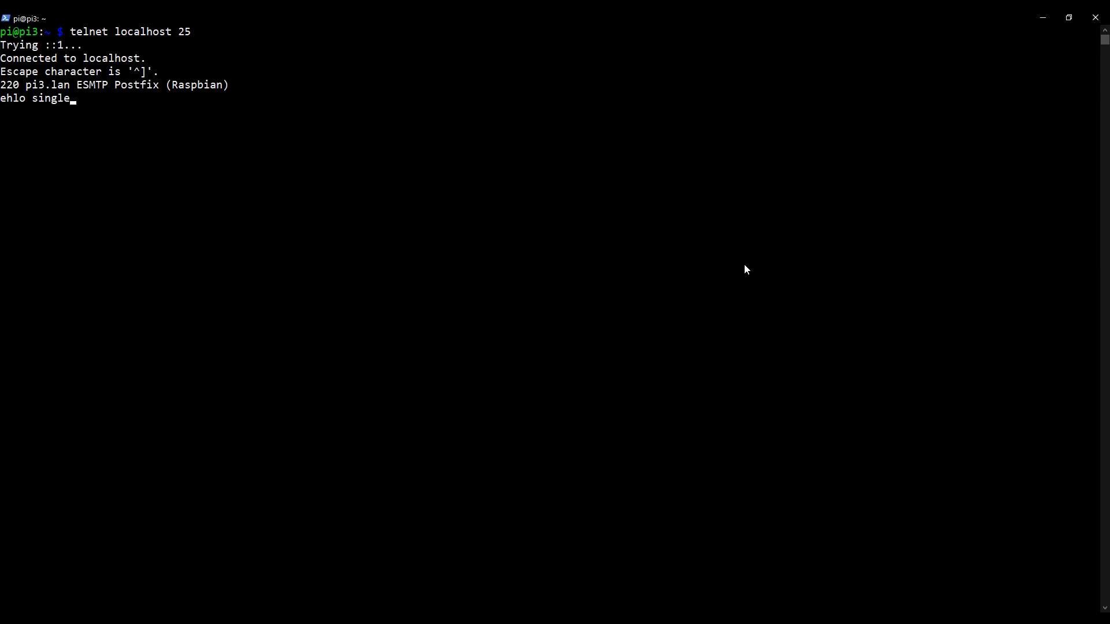
type("-enti")
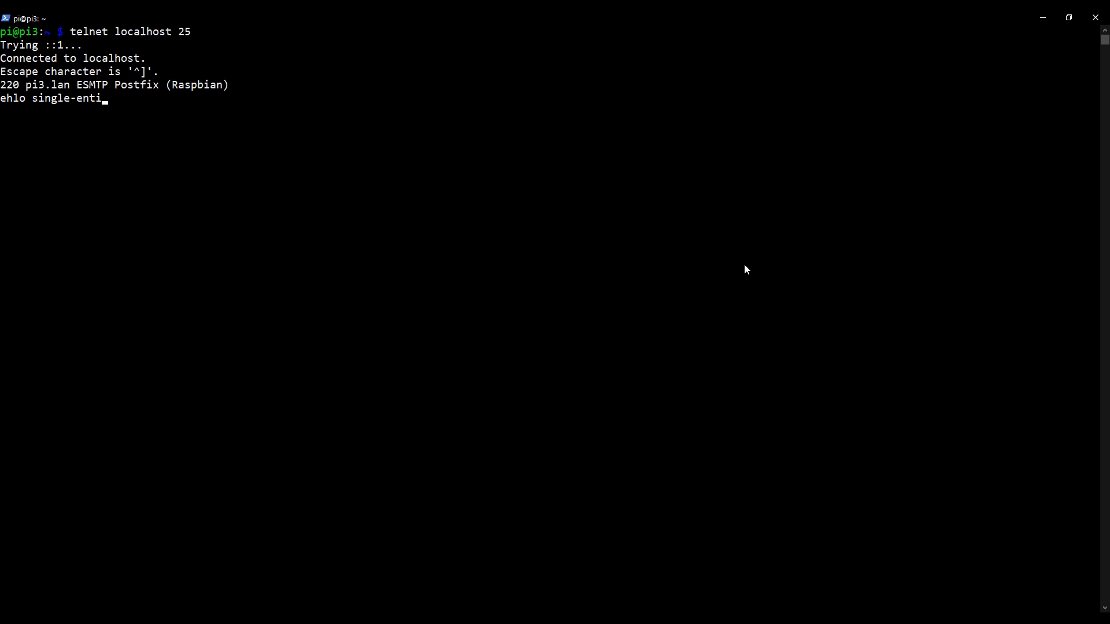
type("ty.co")
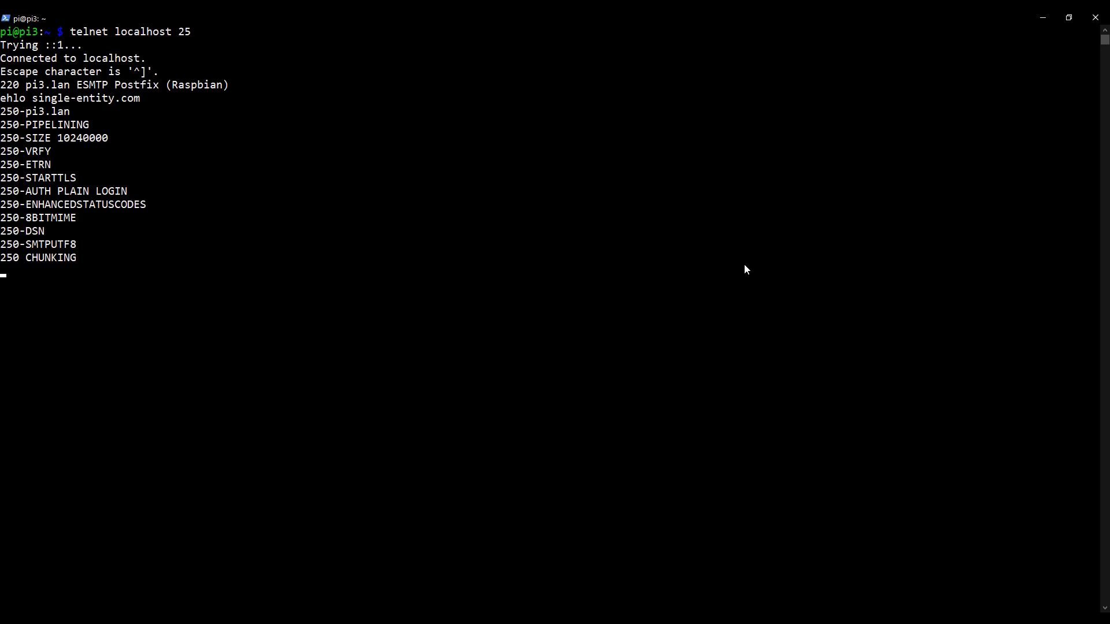
type("mail fr")
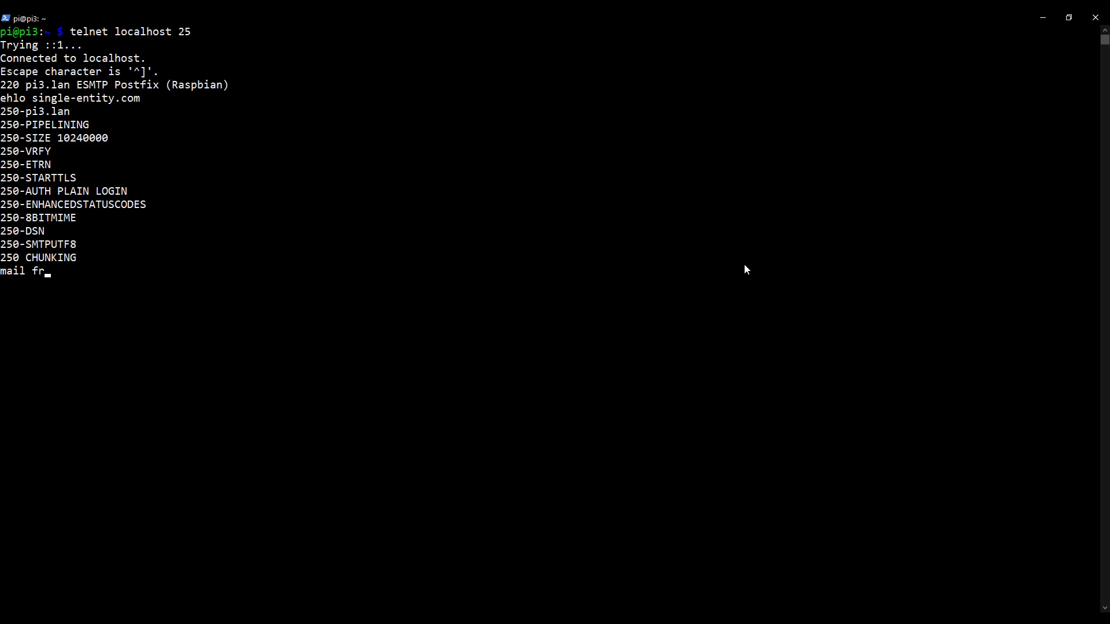
type("om:")
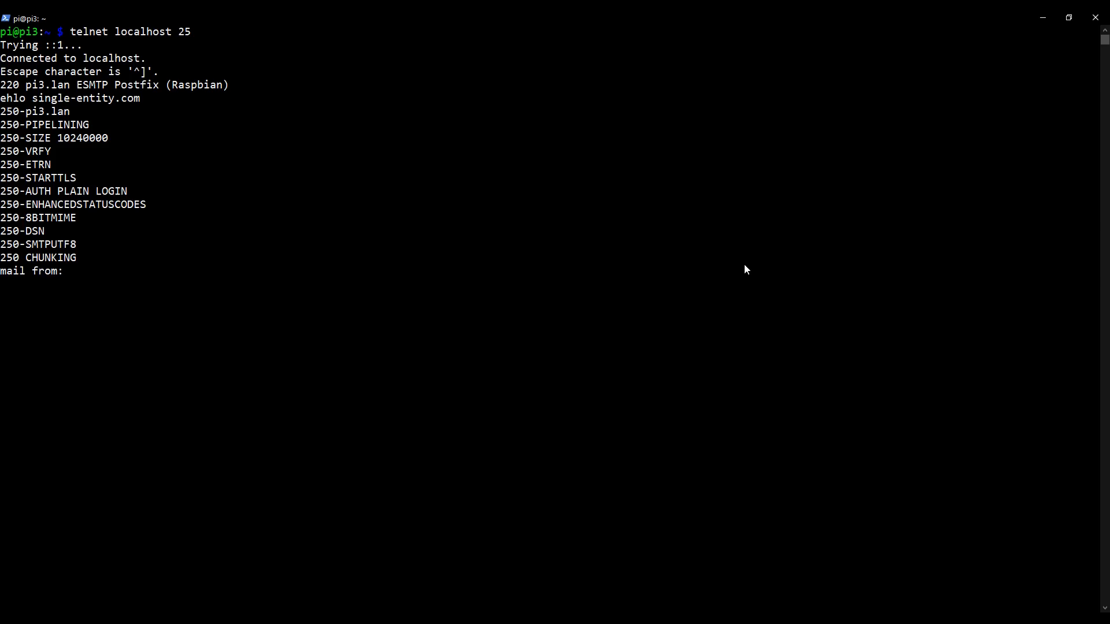
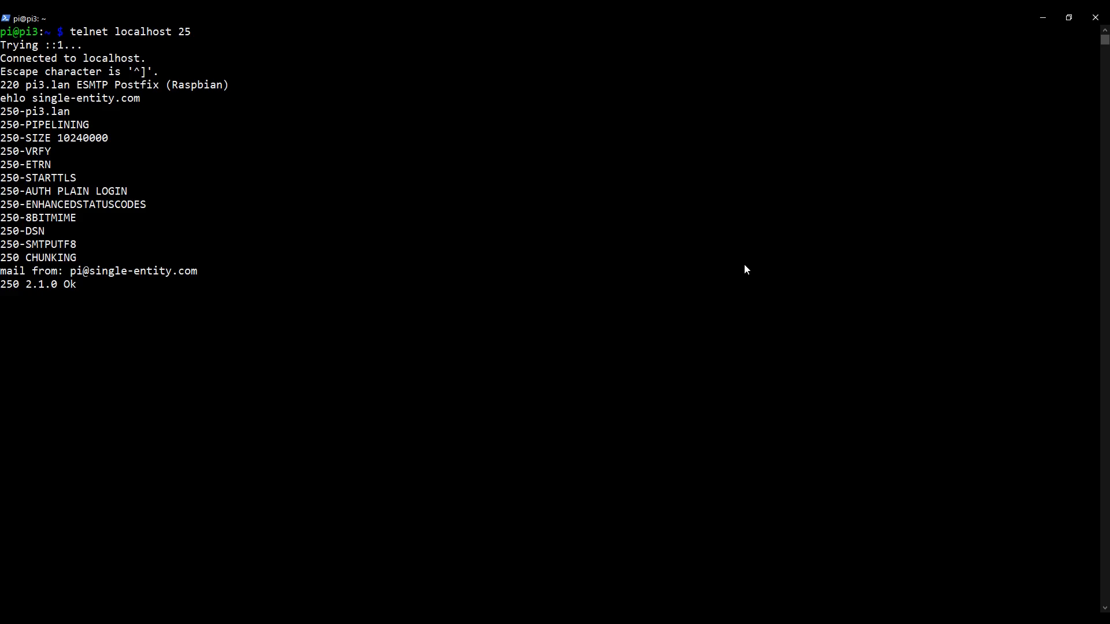
type("rcpt to:")
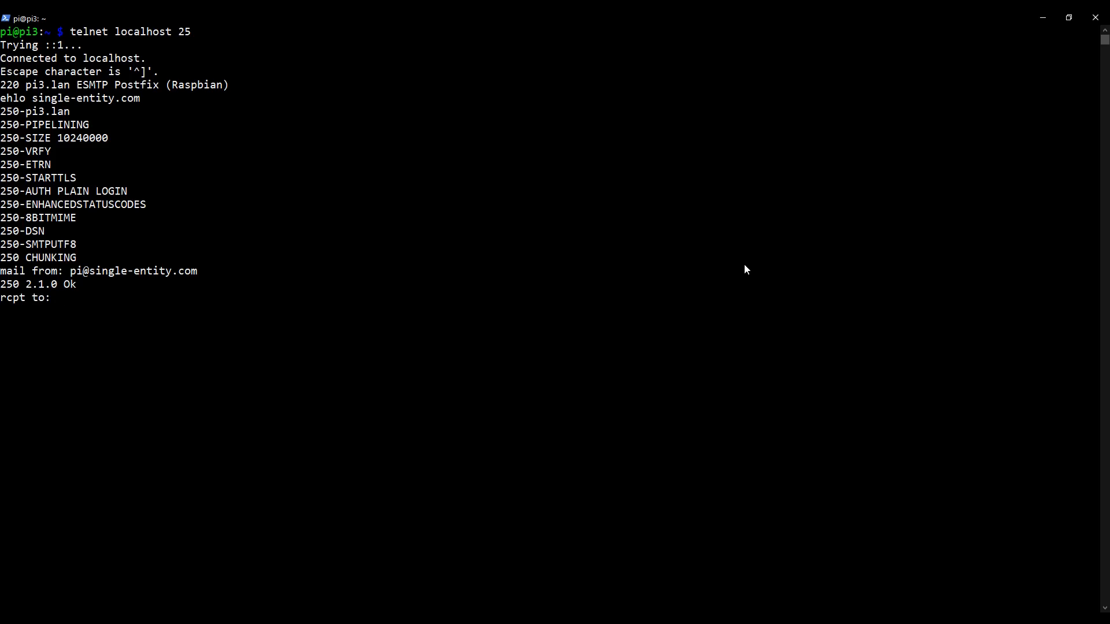
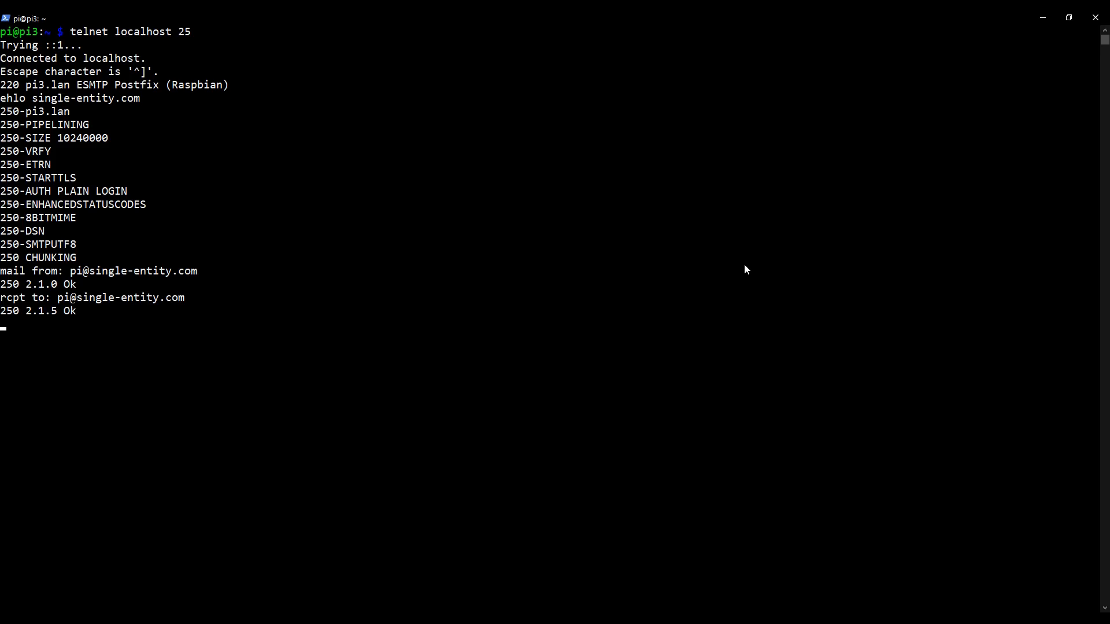
Send data with subject 'My first email in my own inbox' and body 'Cool!', then quit
type("data")
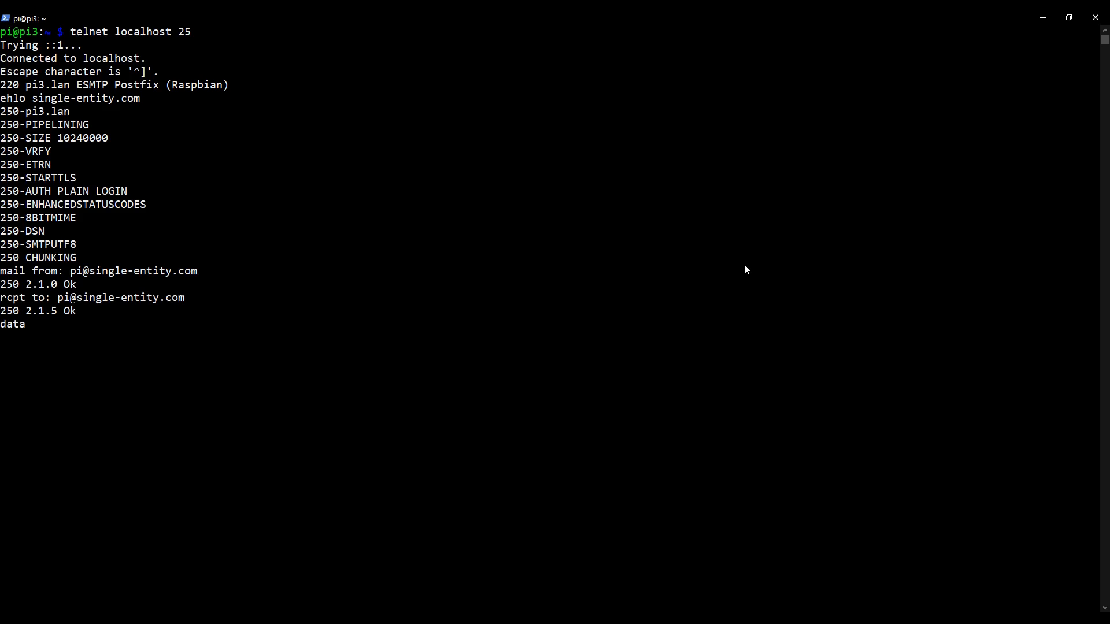
type("Subjec")
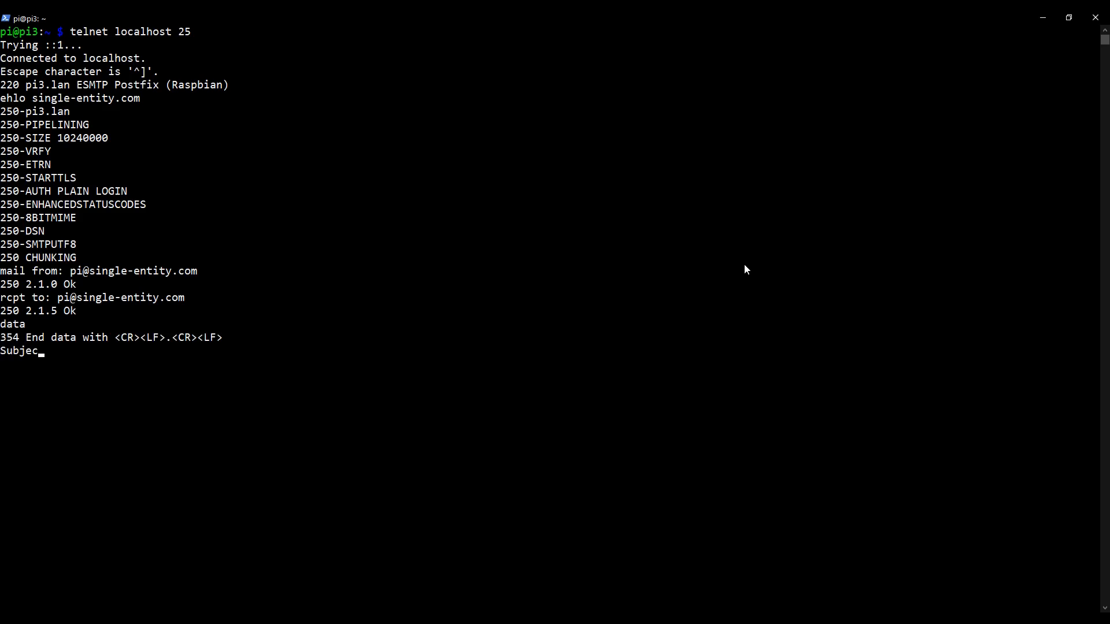
type("t:")
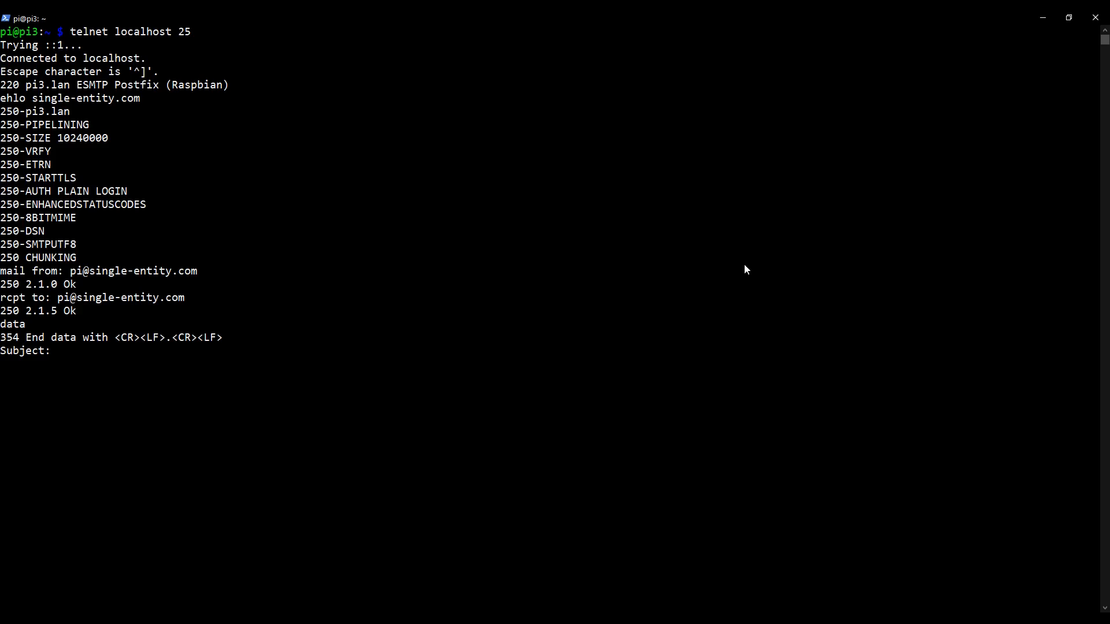
type("My f")
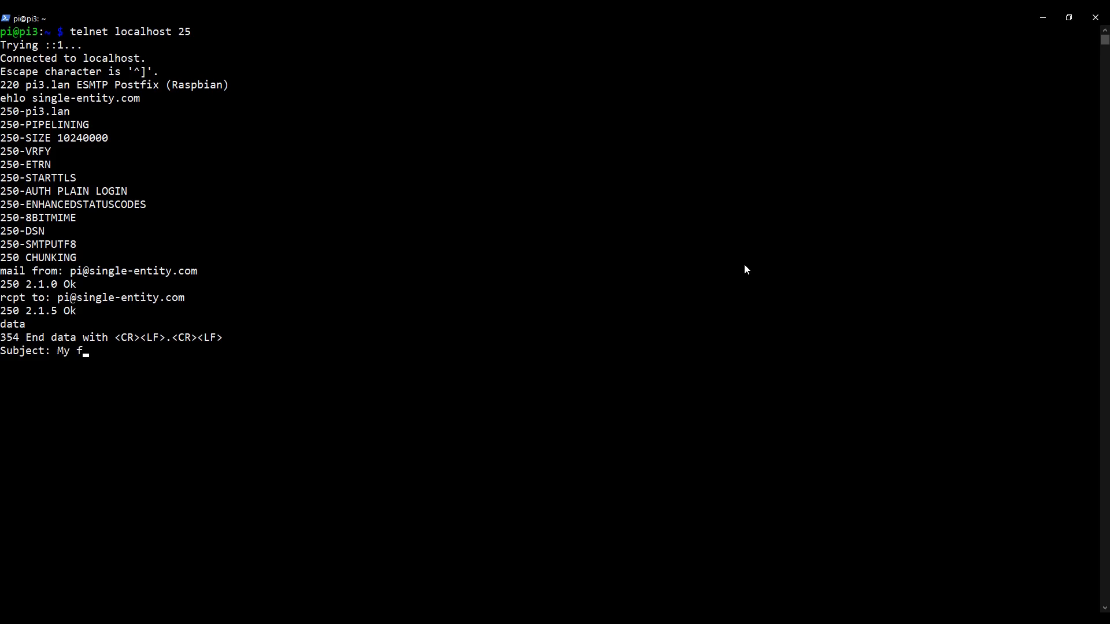
type("irst email")
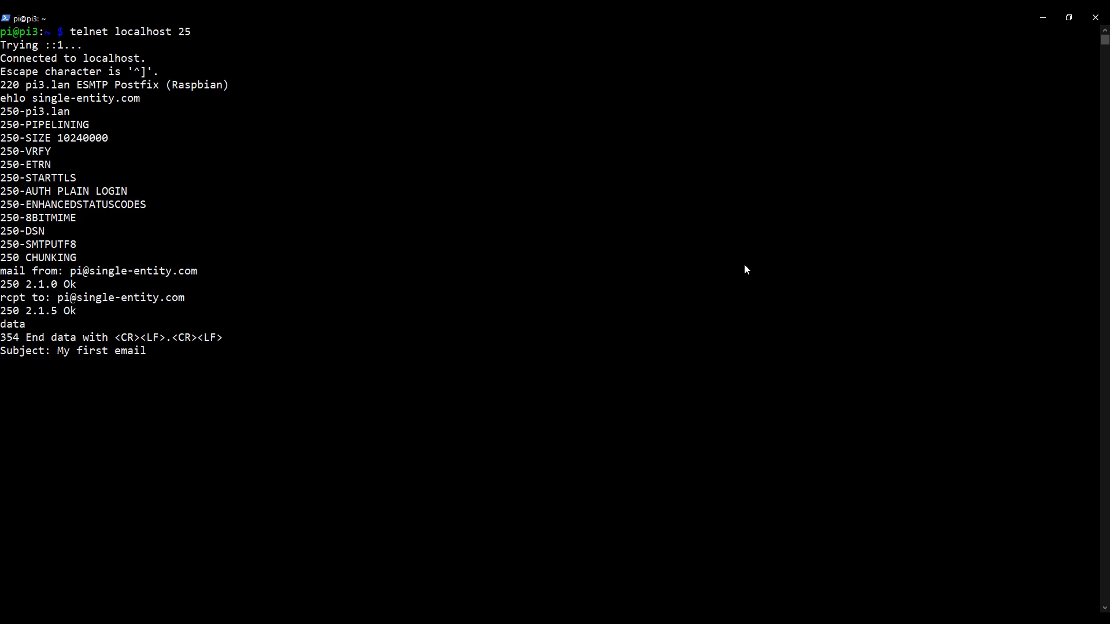
type("in my own inbox")
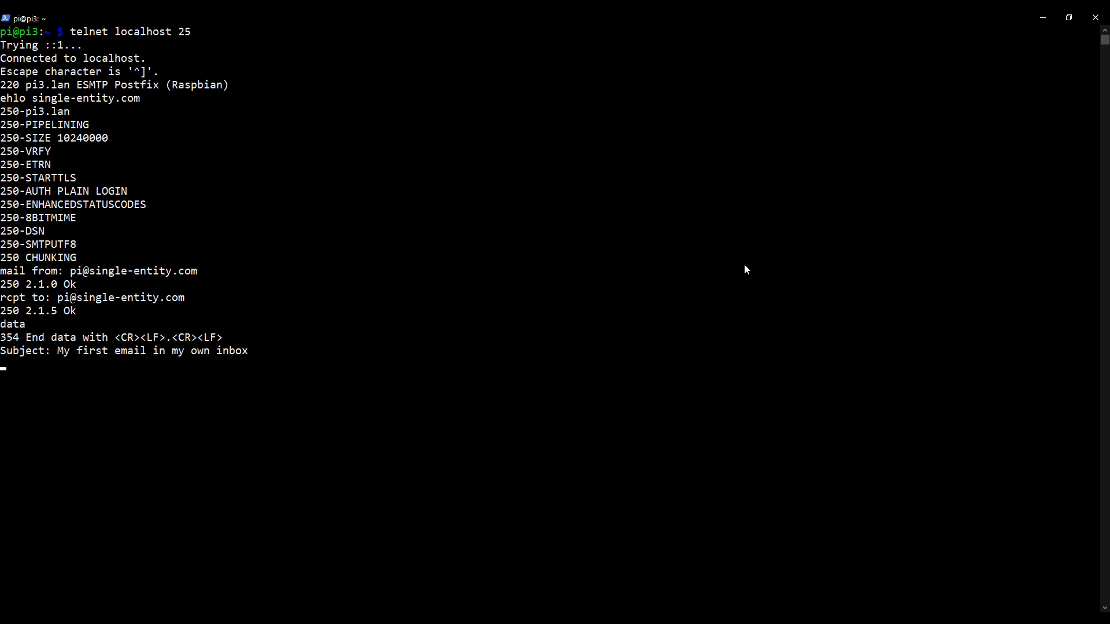
type("Coo")
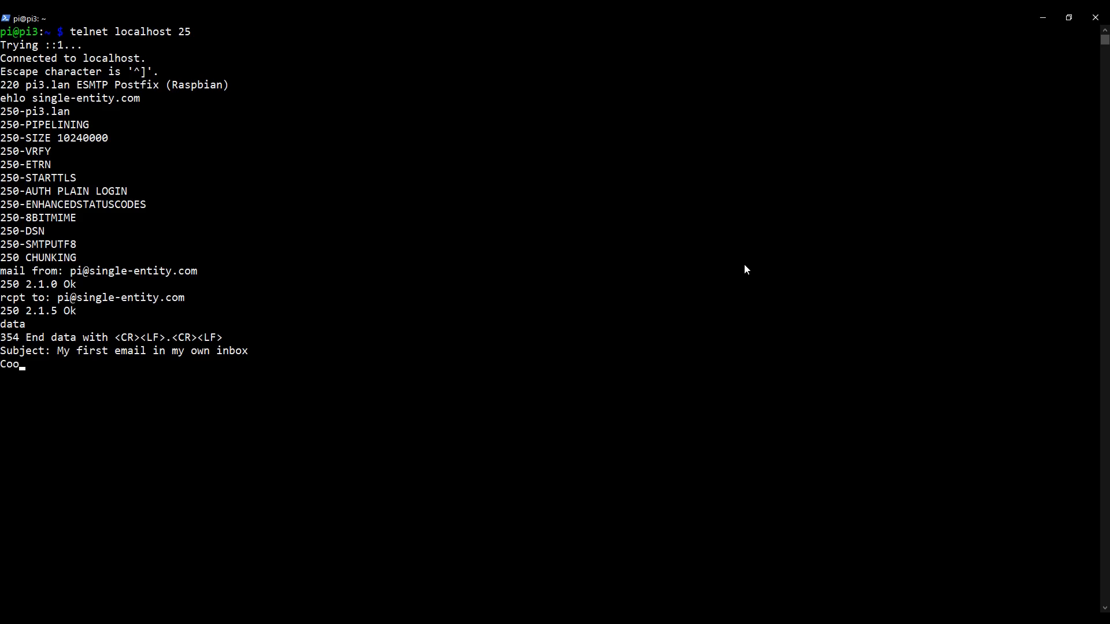
type("l!")
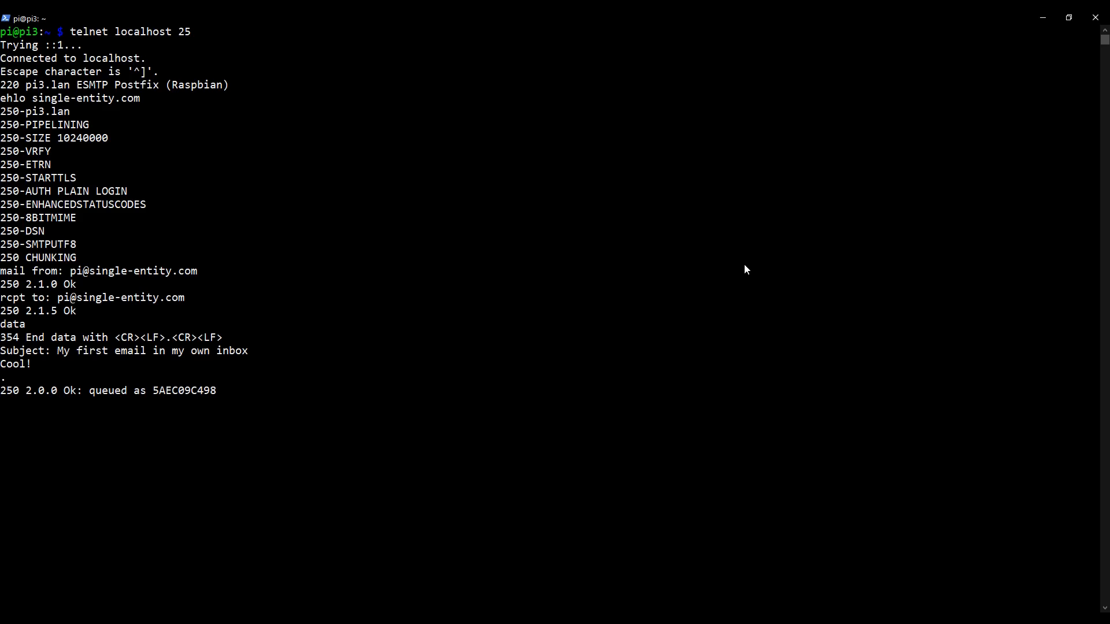
type("quit")
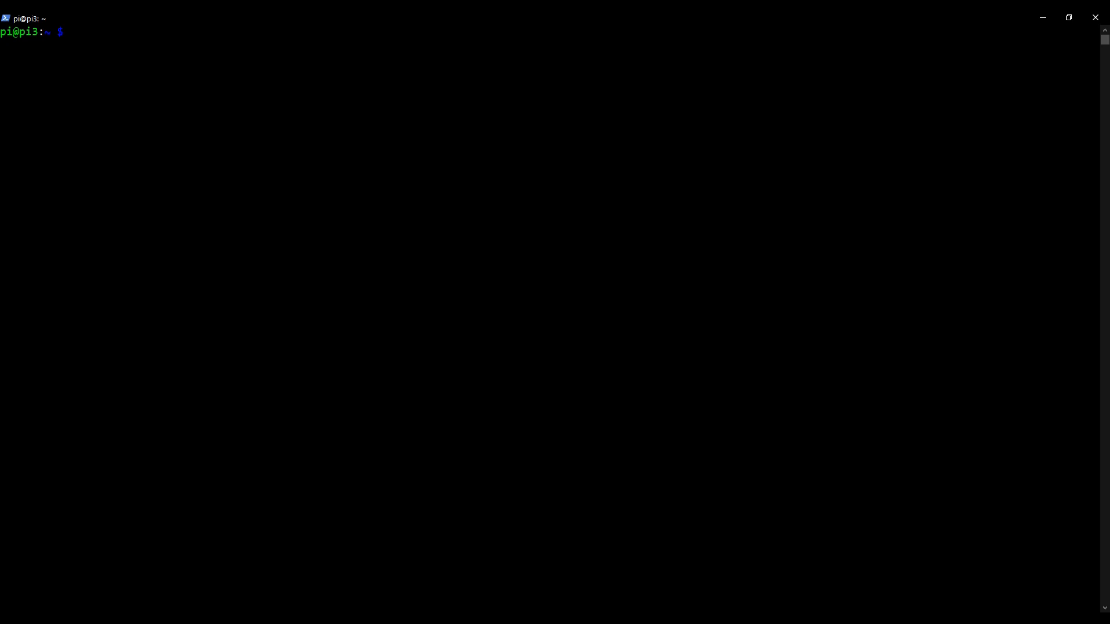
type("telnet")
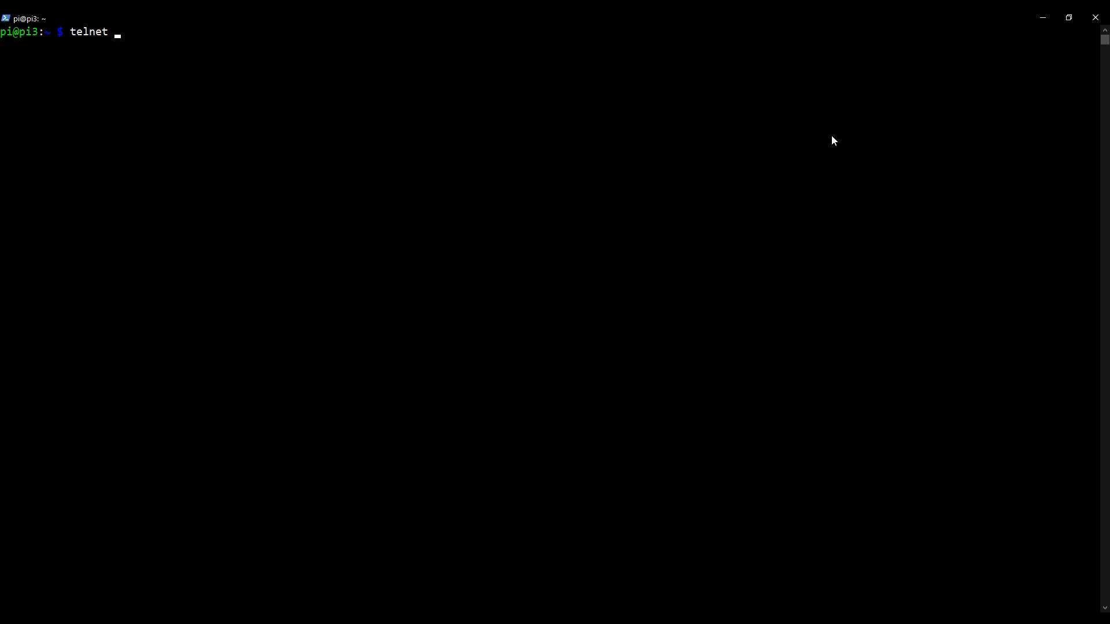
type("localhost 143")
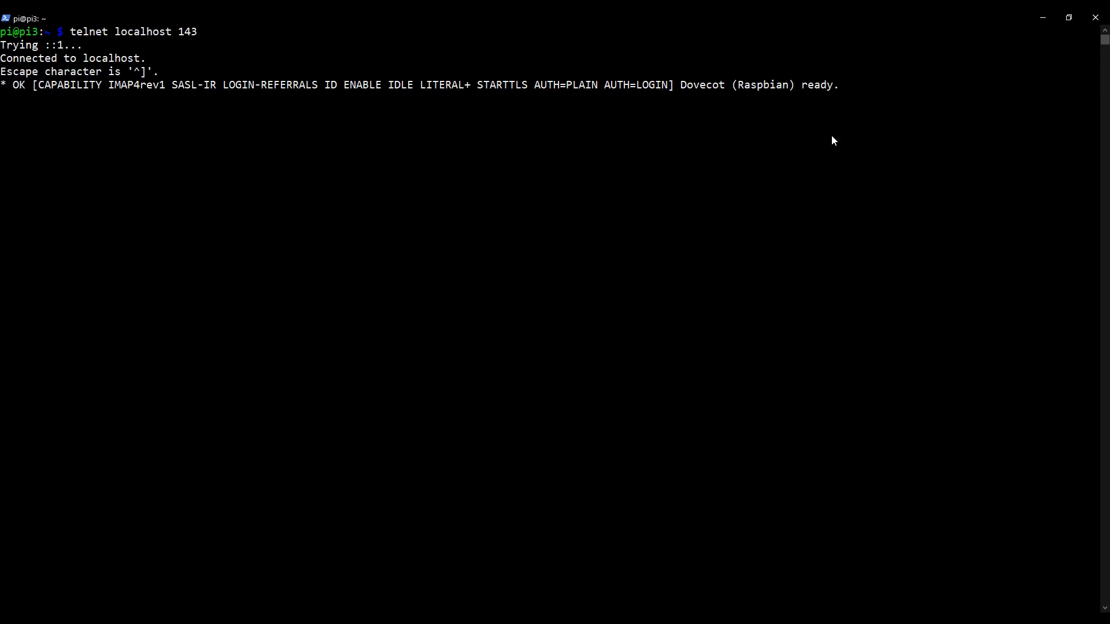
type("a")
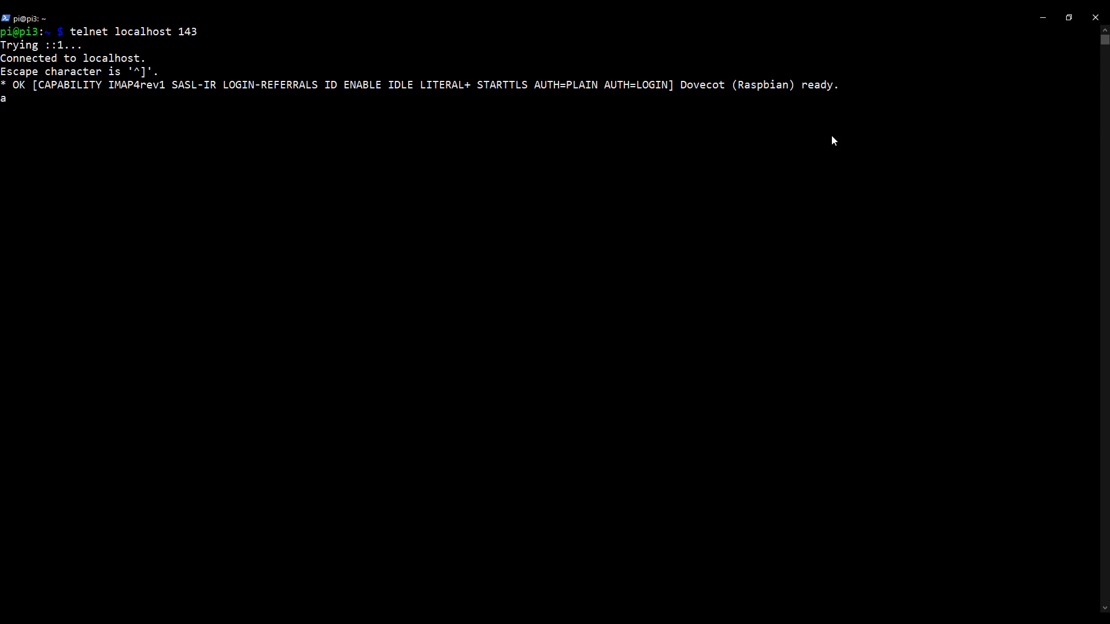
type("login")
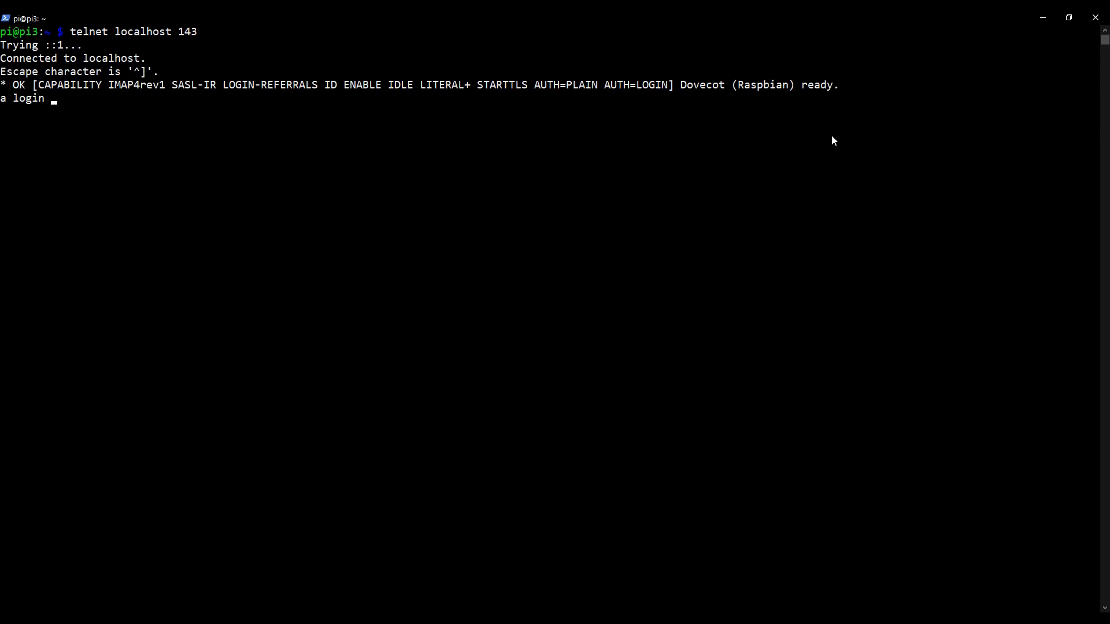
type("\"\"")
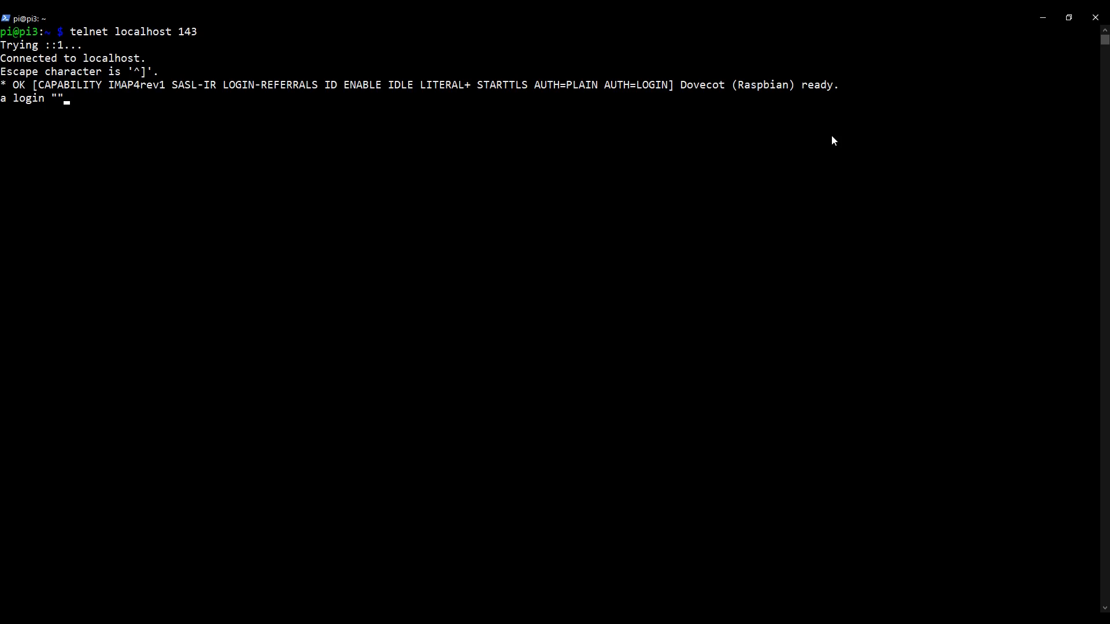
key("Left")
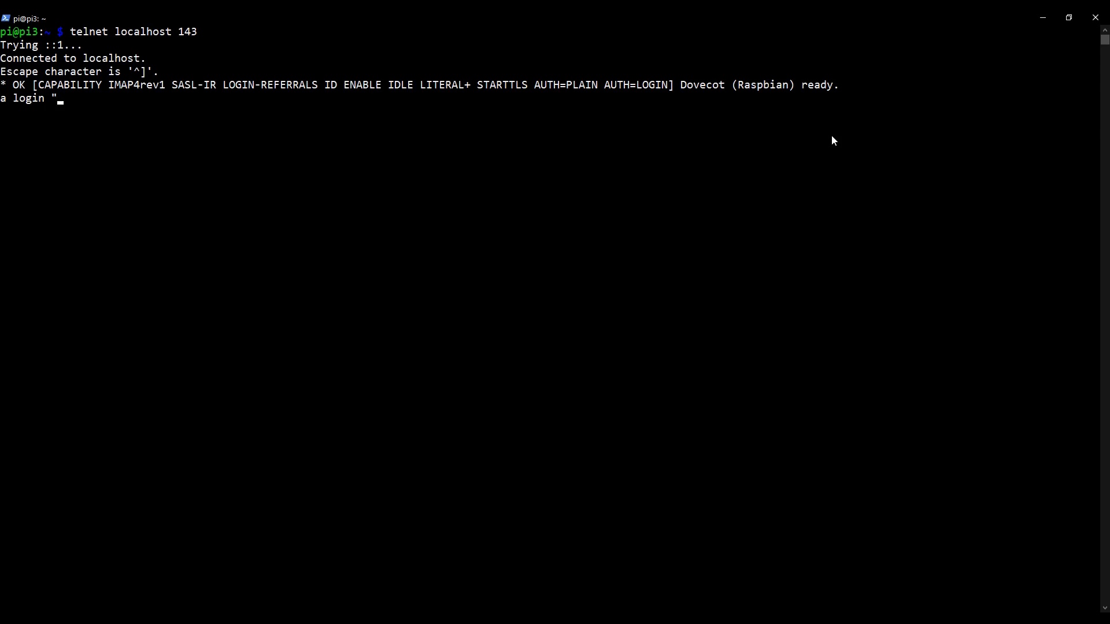
type("pi")
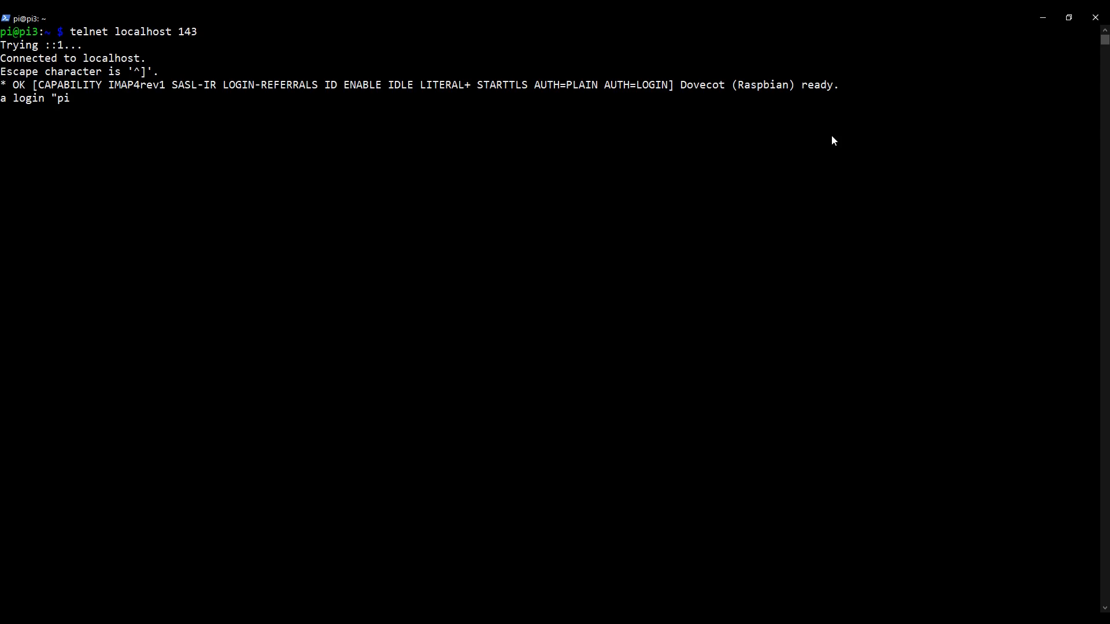
type("\"")
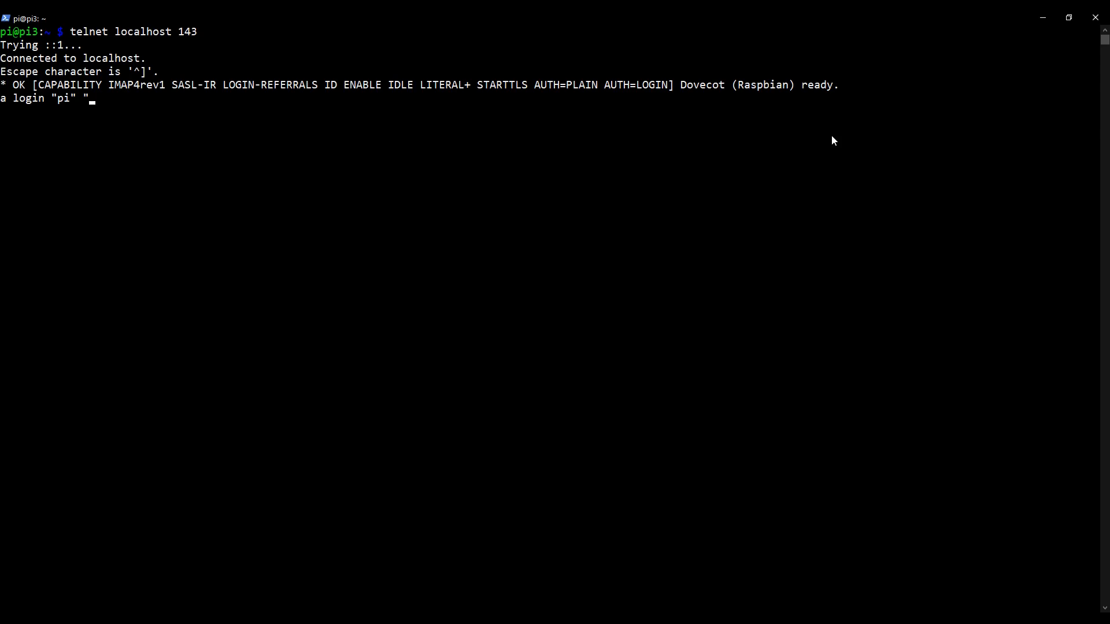
type("y")
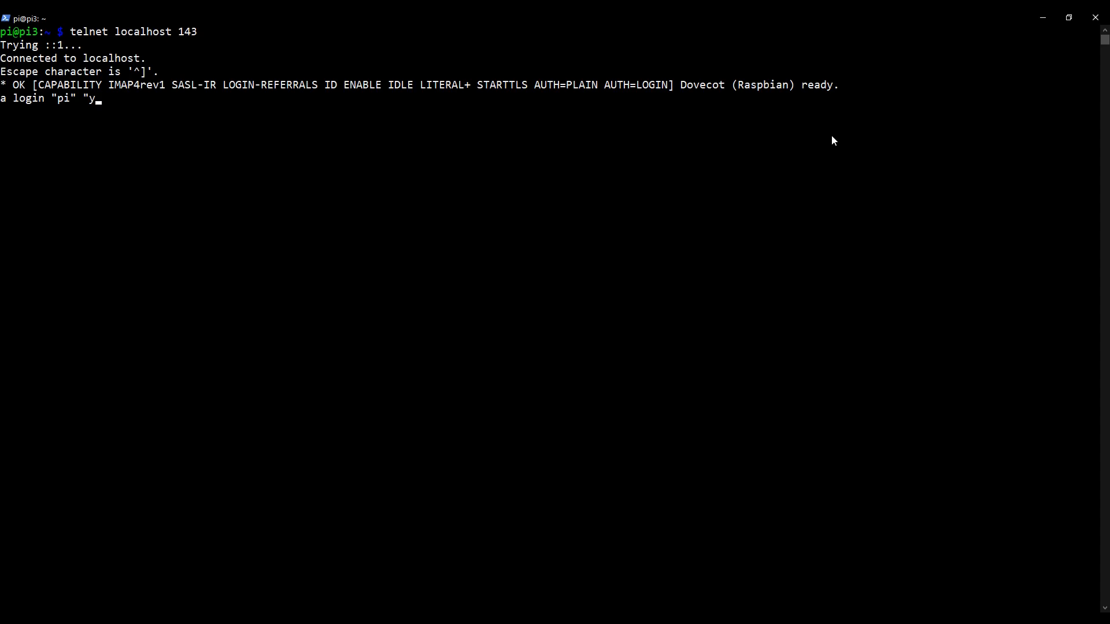
type("ourrealpa")
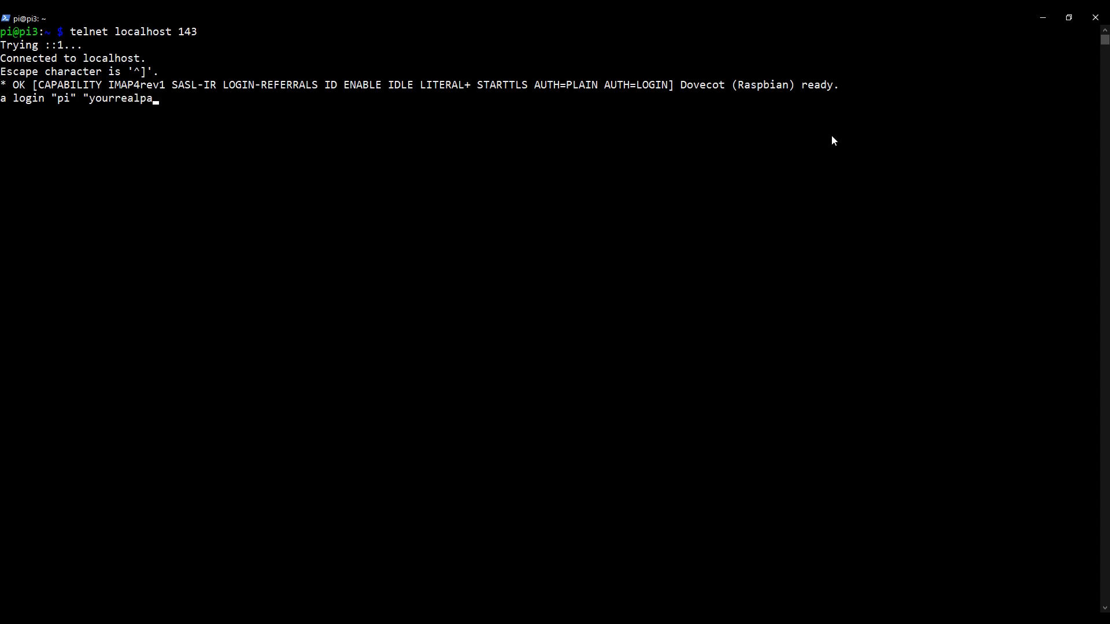
type("sswordhere\"")
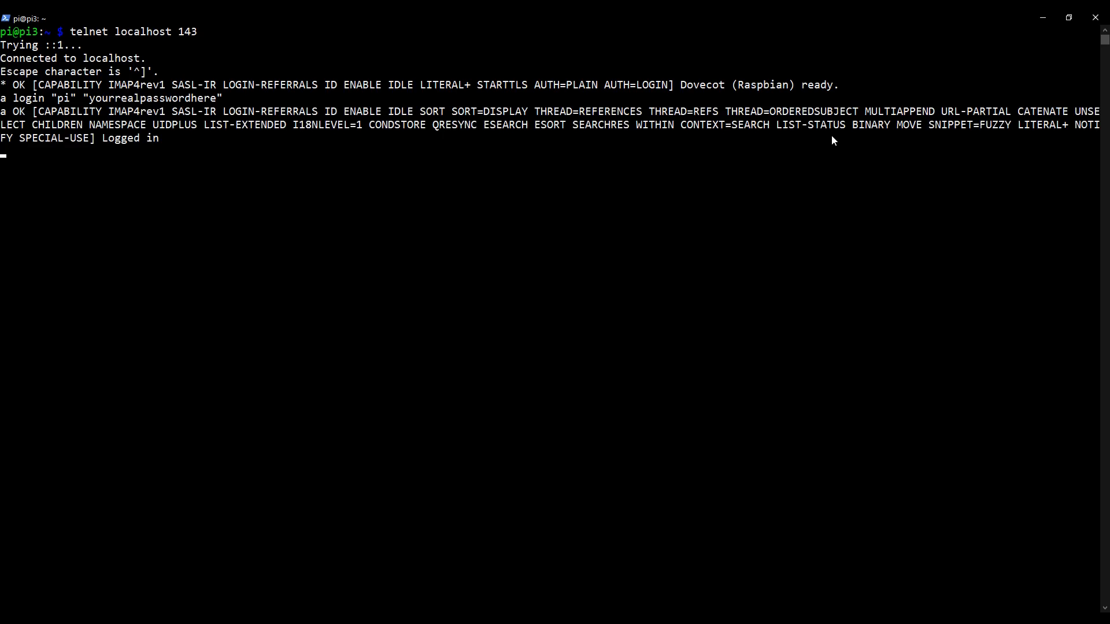
type("b")
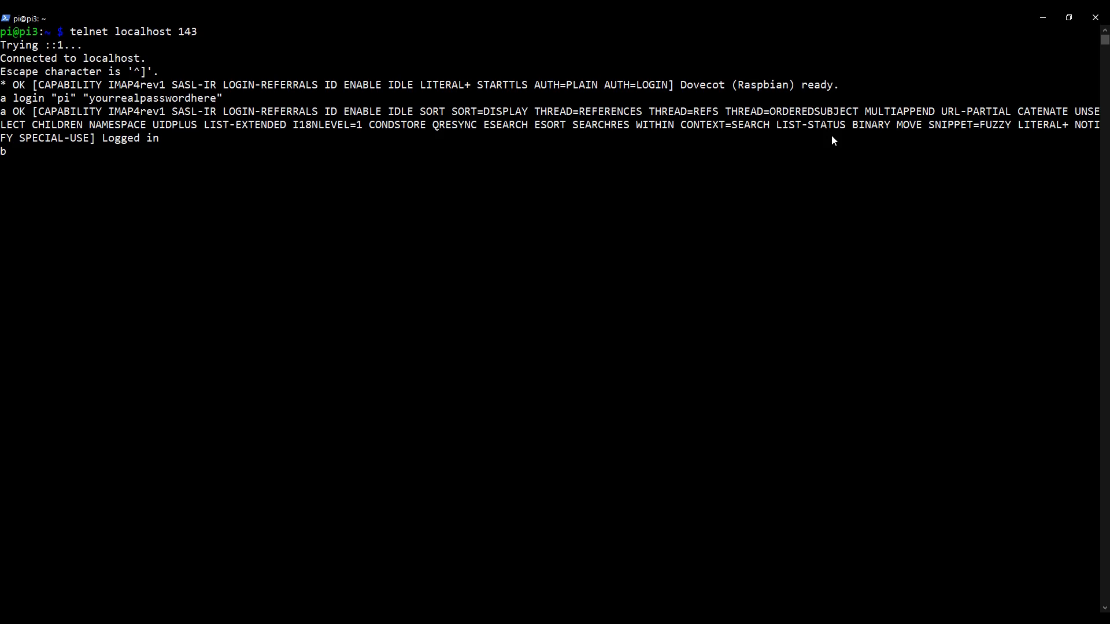
Select the inbox (4 messages, 2 recent), then log out with 'c logout'
type("select i")
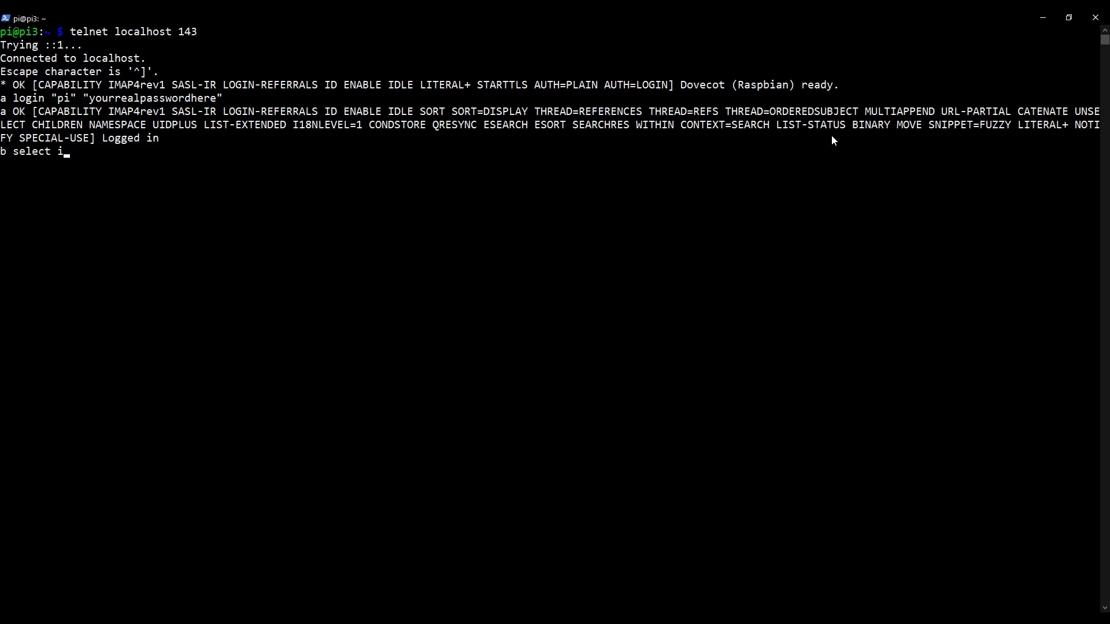
type("nbox")
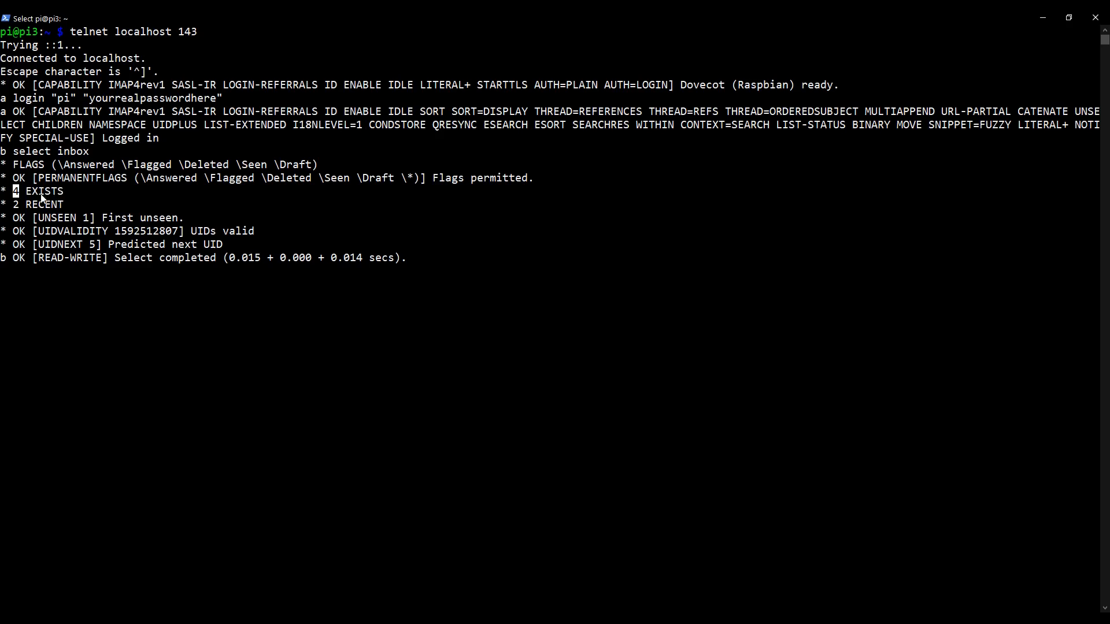
mouse_move(163, 204)
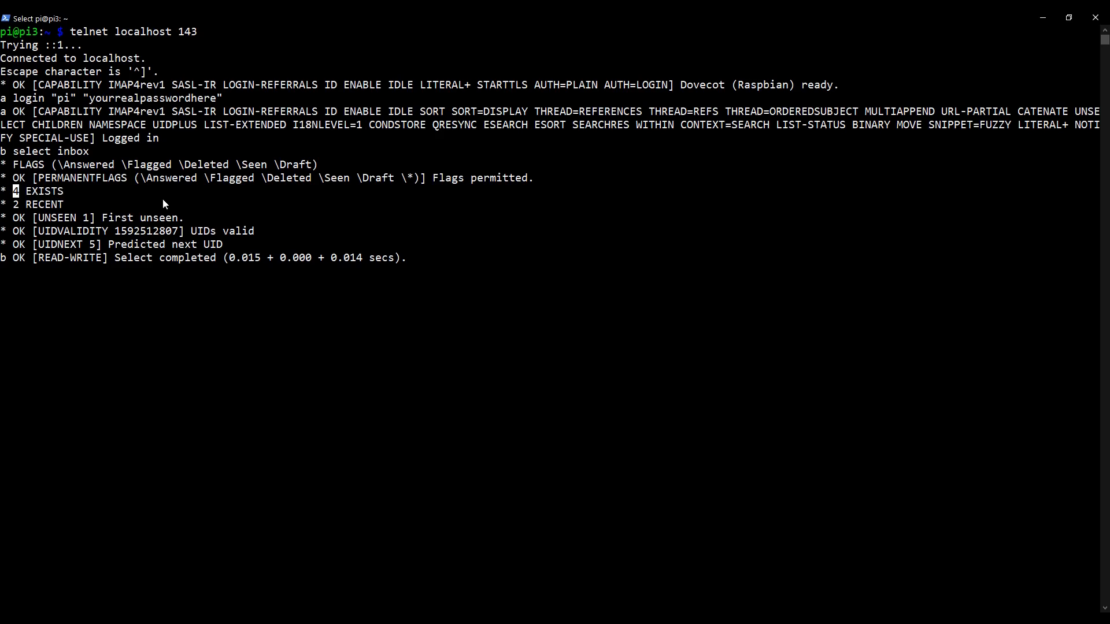
mouse_move(97, 198)
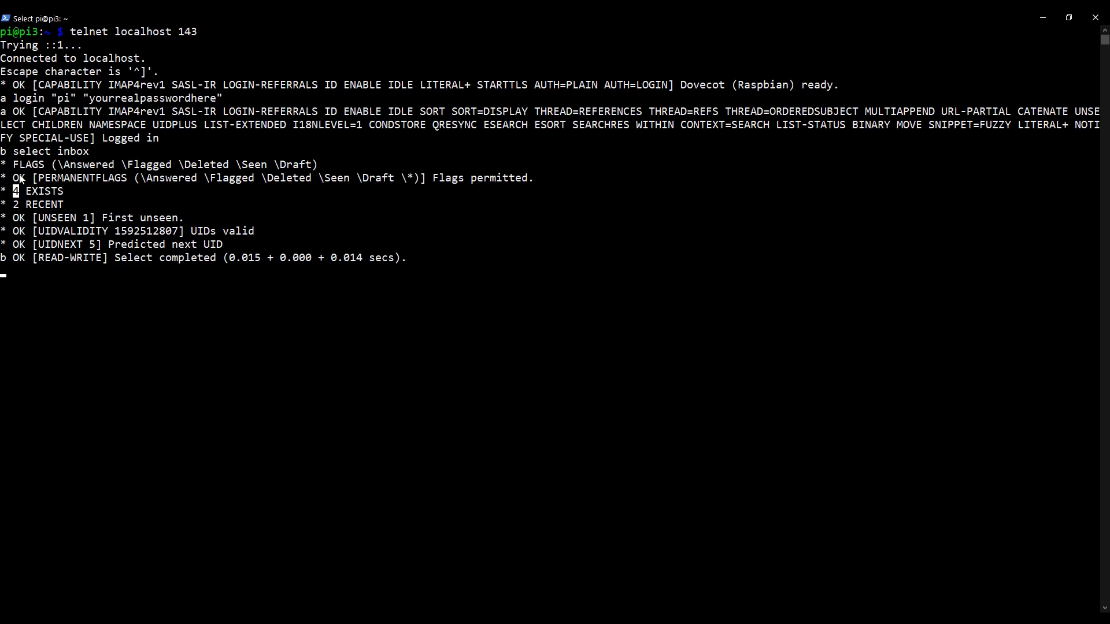
mouse_move(28, 176)
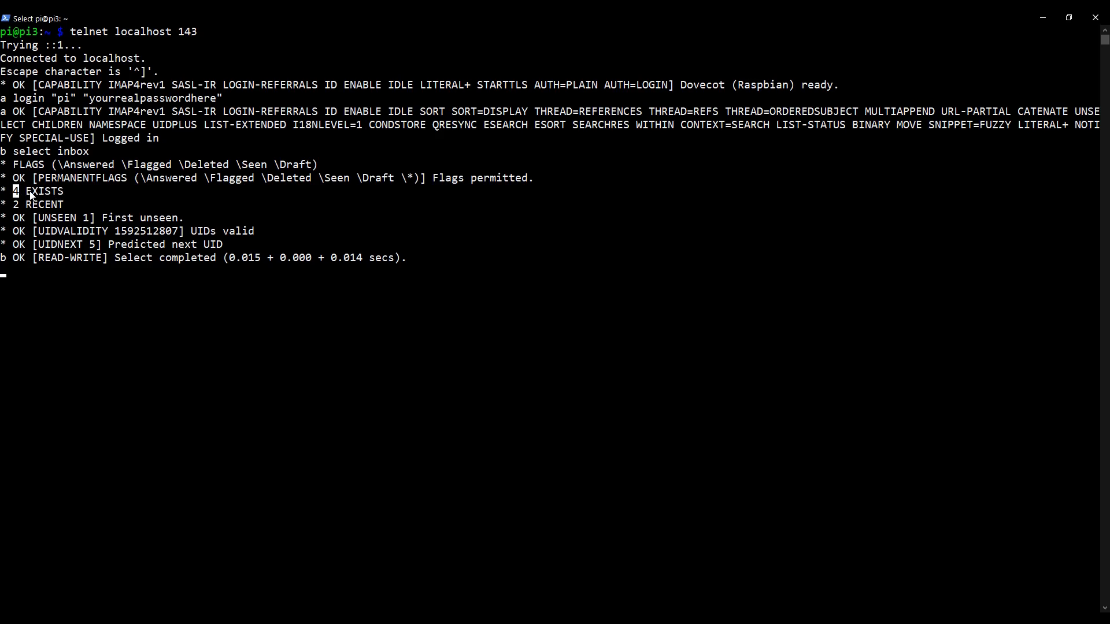
mouse_move(35, 274)
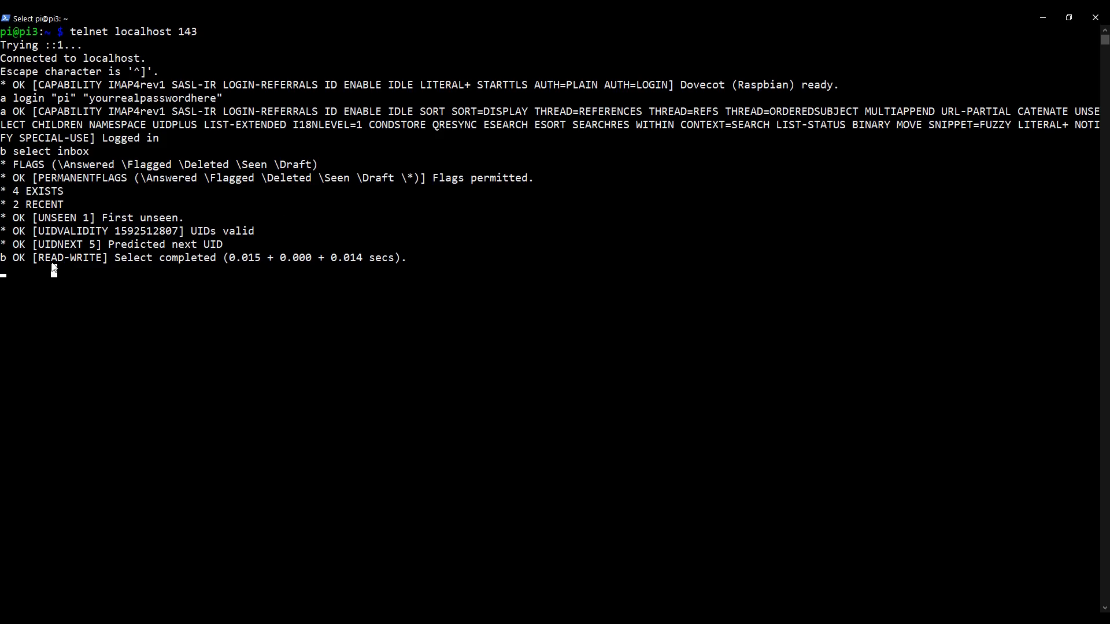
type("c logou")
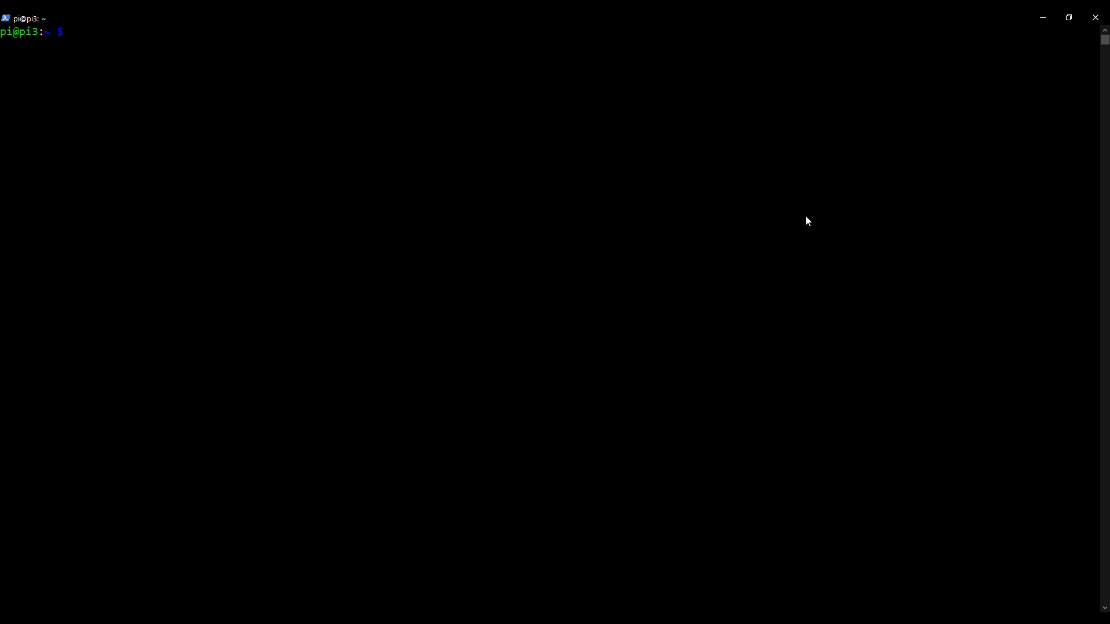
Open /etc/dovecot/conf.d/10-master.conf in nano using sudo
type("sudo nano /")
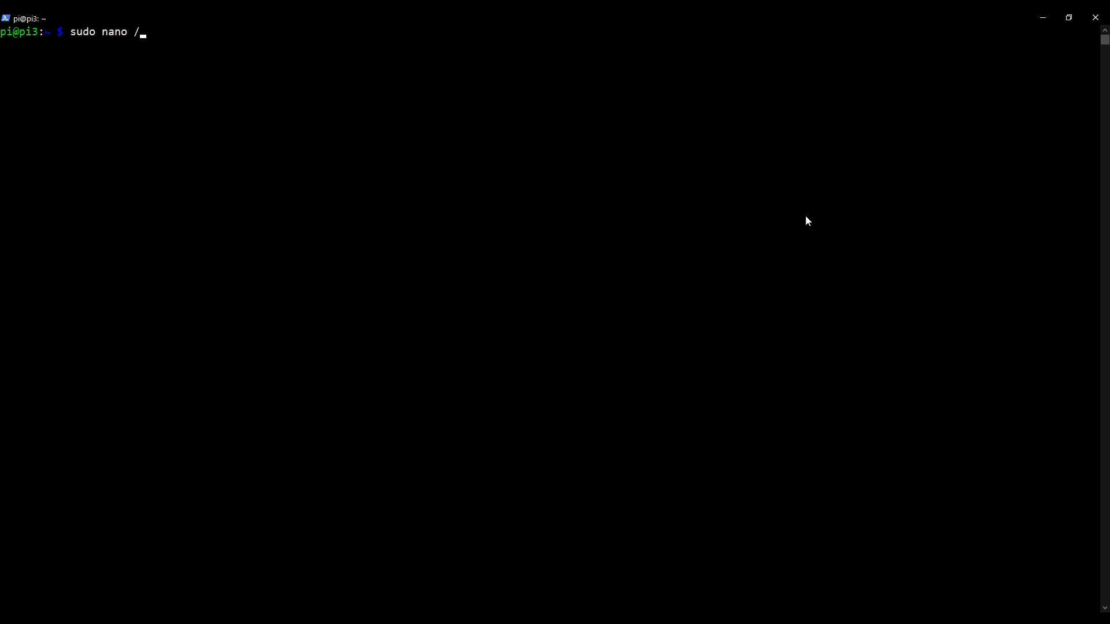
type("etc/")
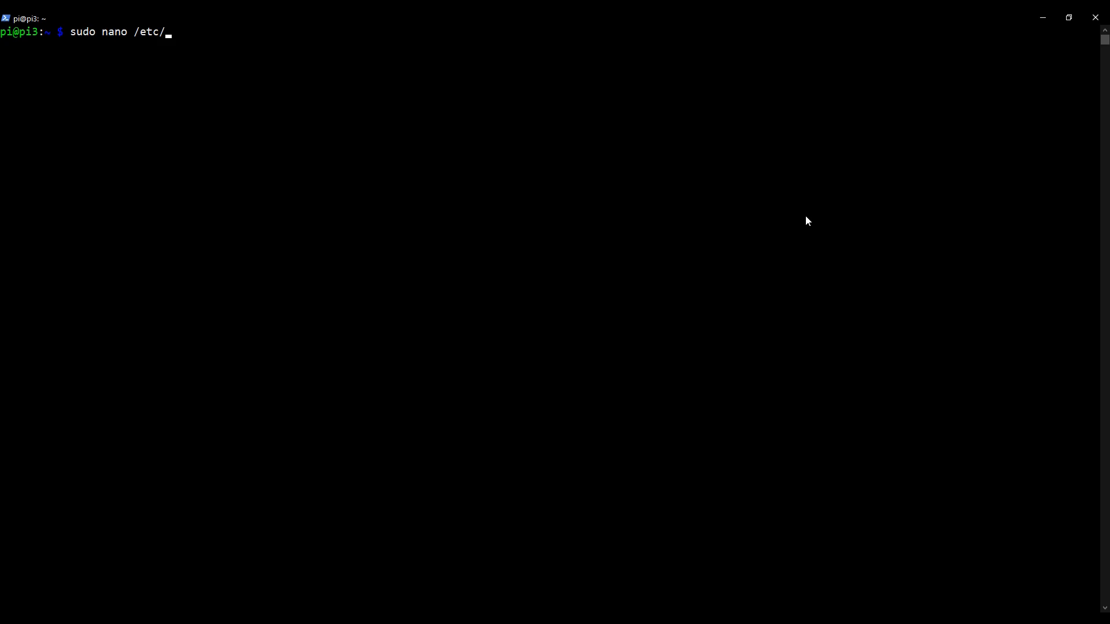
type("dovecot/")
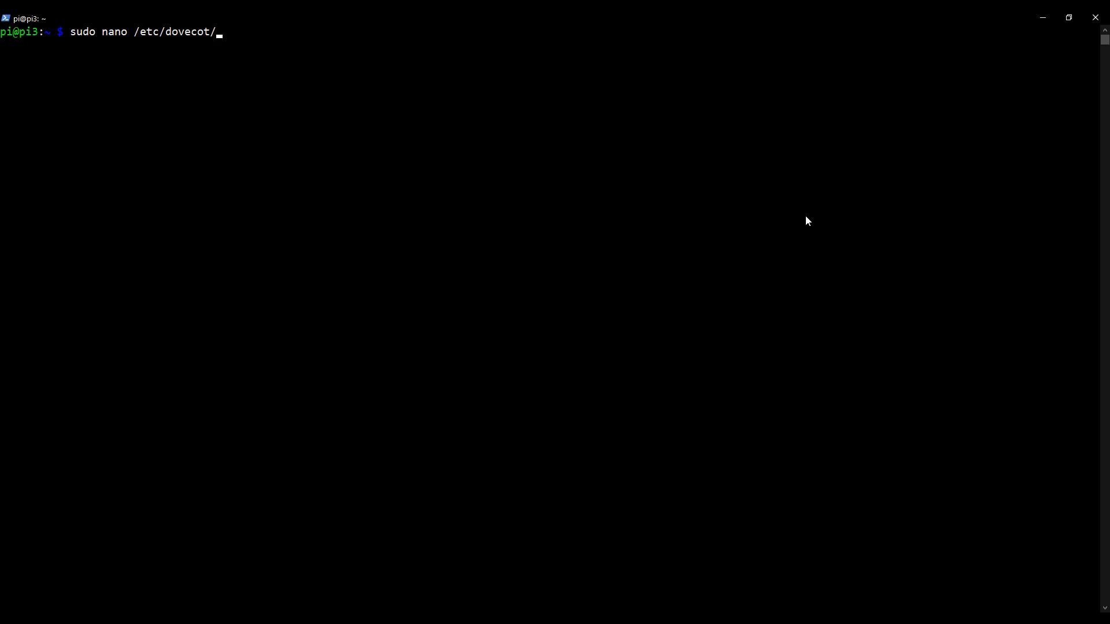
type("conf.d")
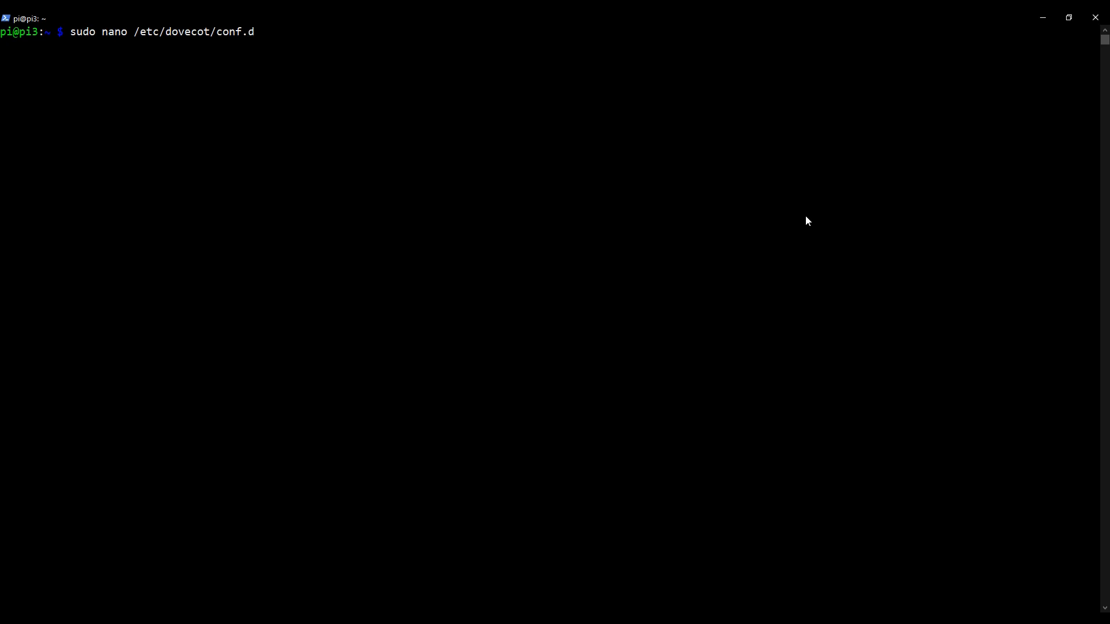
type("/10-")
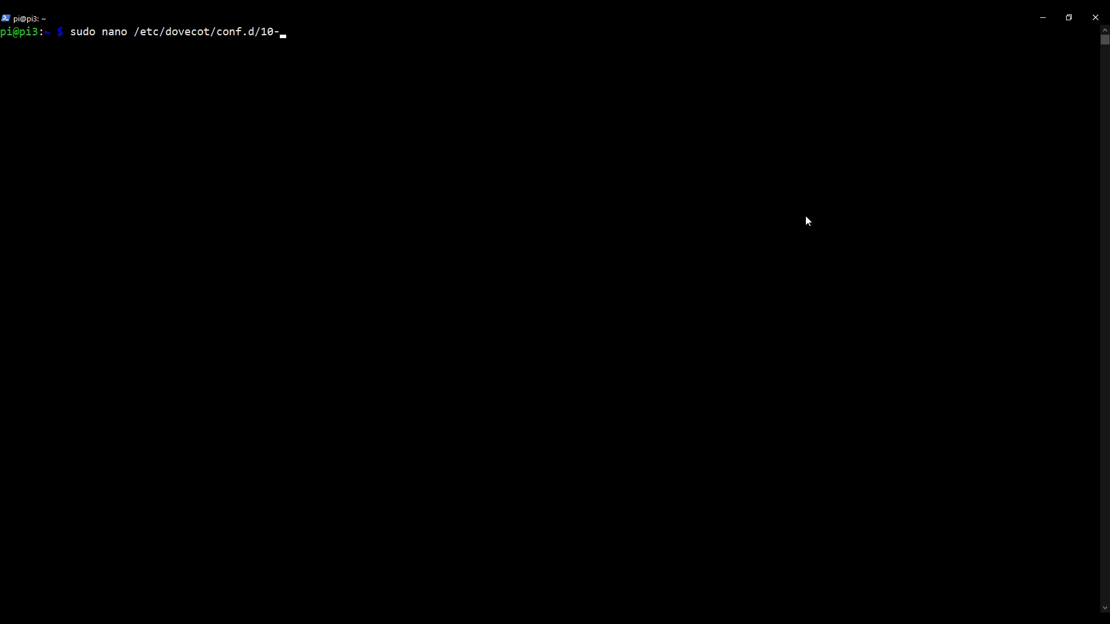
type("master.conf")
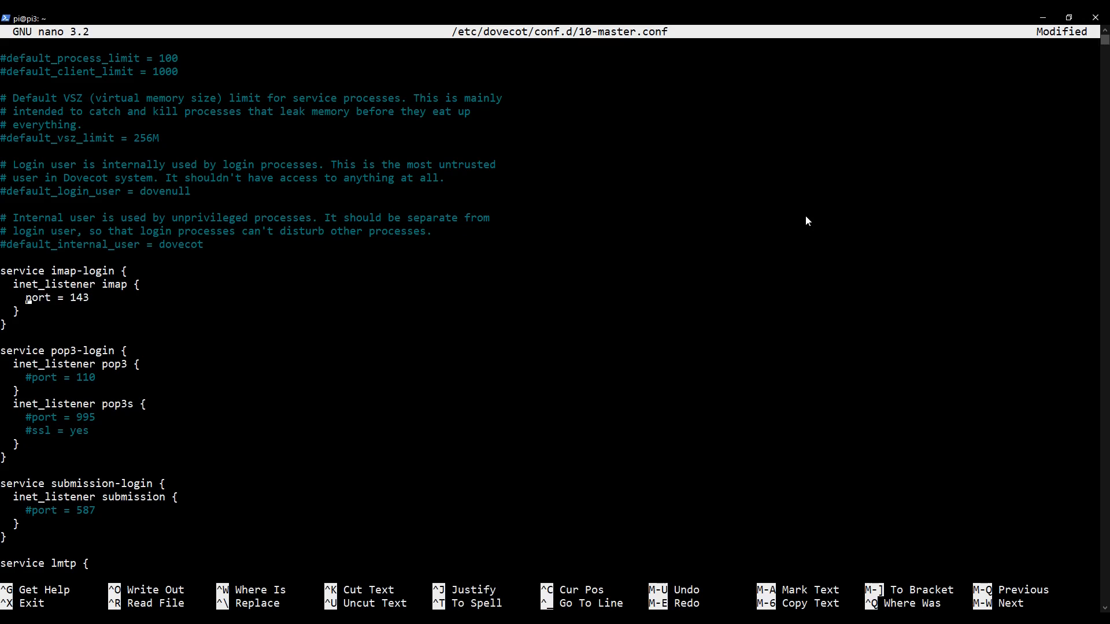
Save the port 143 change to 10-master.conf under the same name and exit nano
key("ctrl+o")
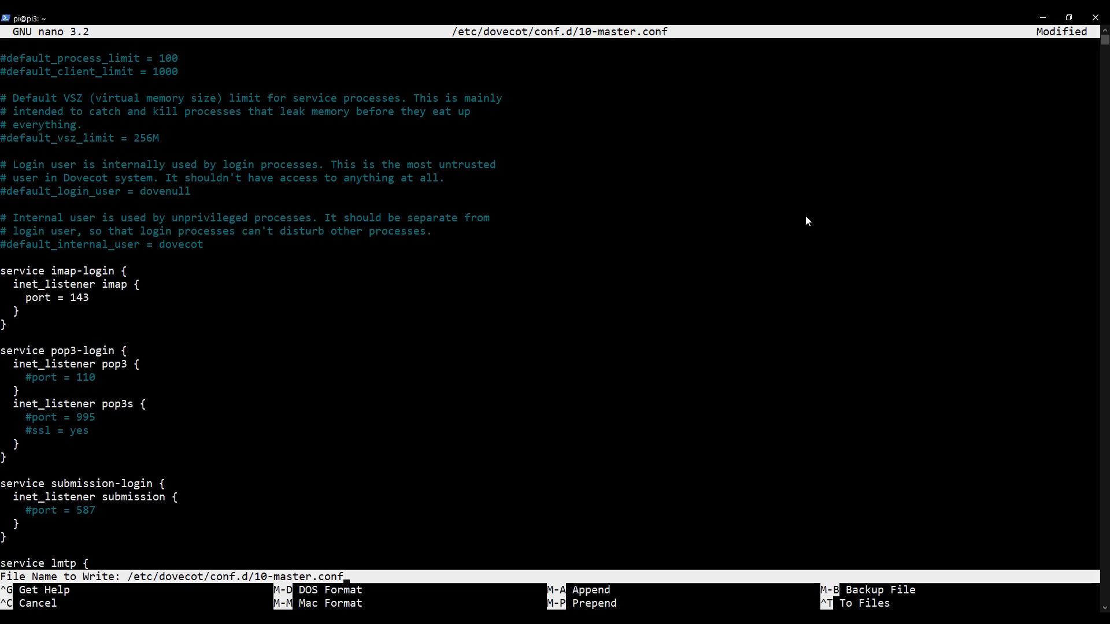
key("Enter")
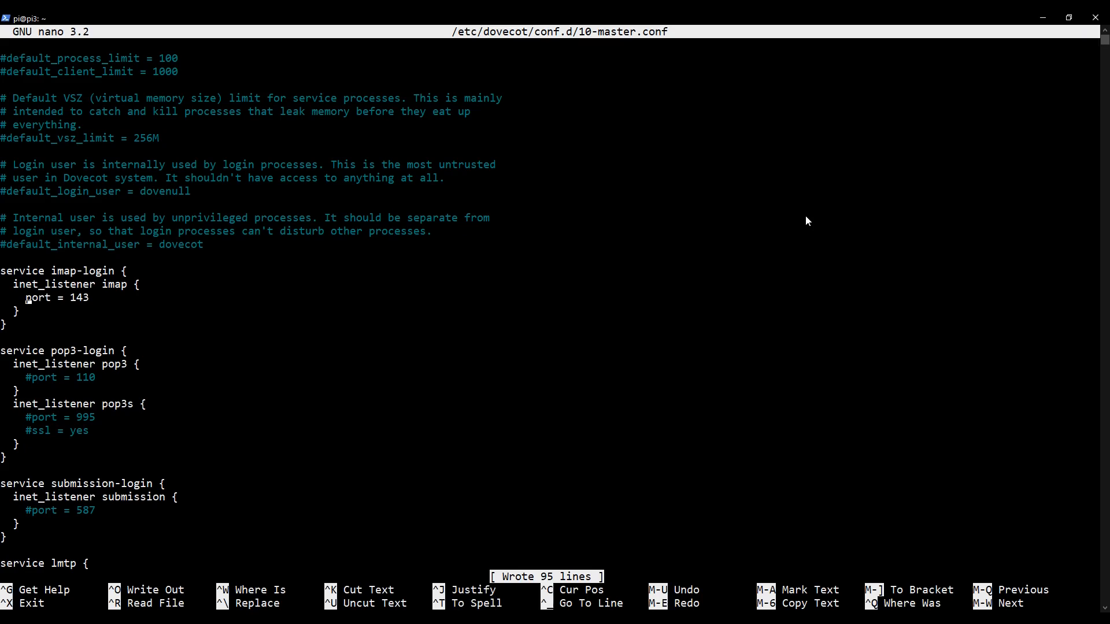
key("ctrl+x")
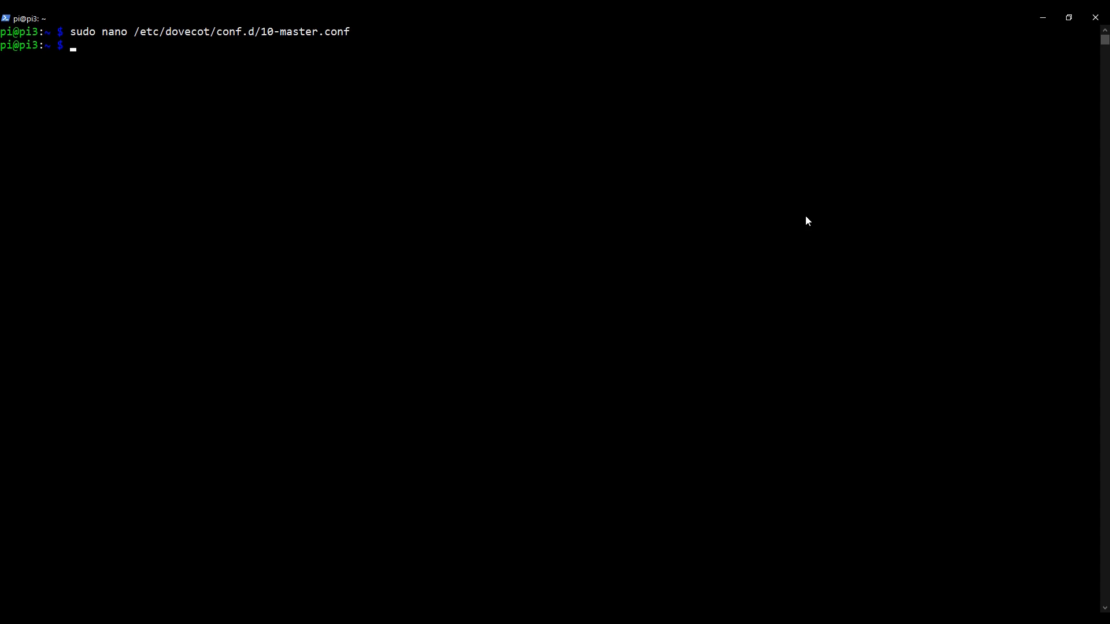
Open /etc/dovecot/conf.d/10-ssl.conf in nano using sudo
type("sudo nano /et")
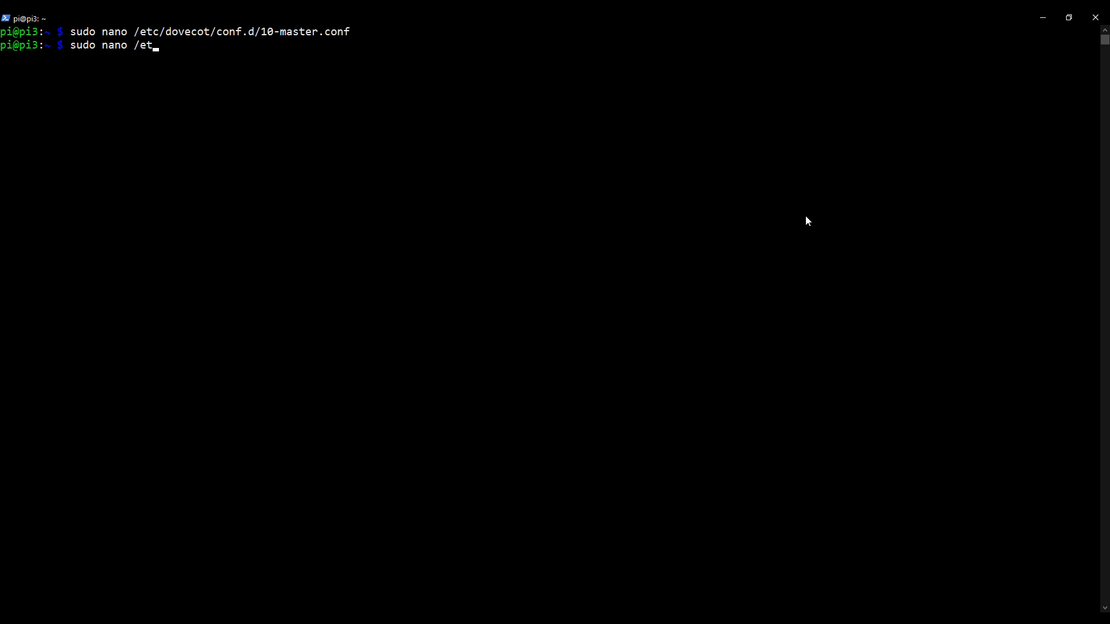
type("c/dovecot")
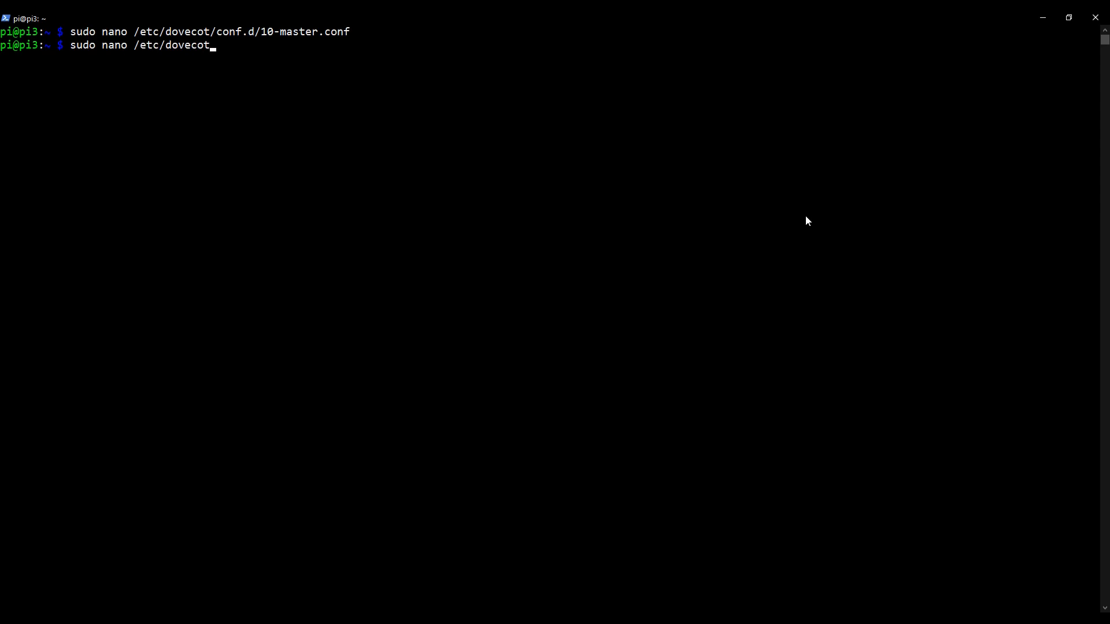
type("/conf.d")
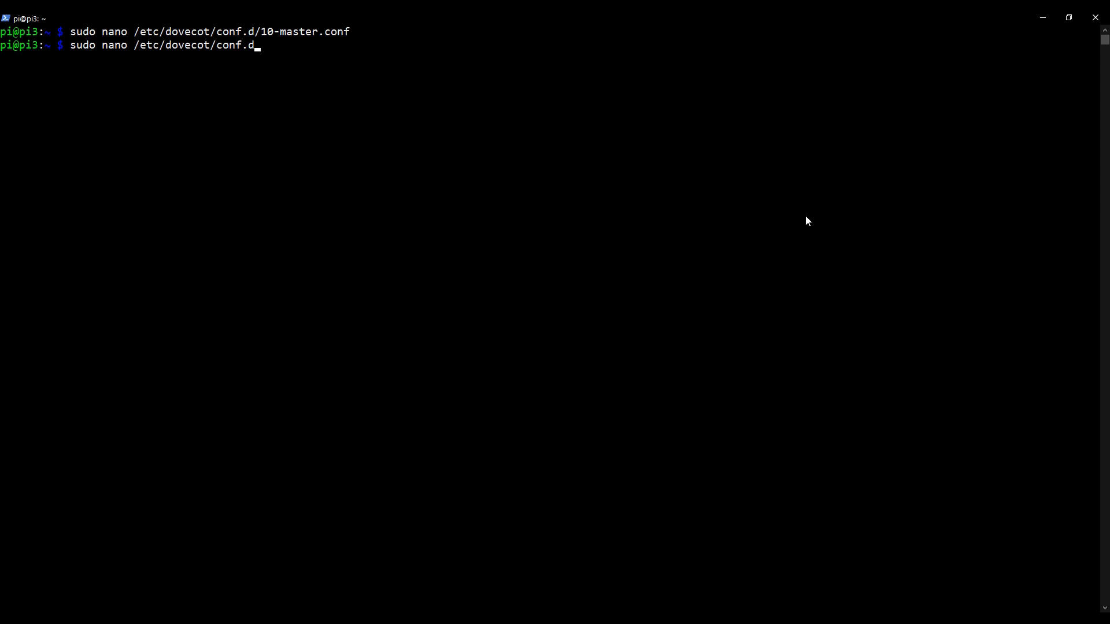
type("/")
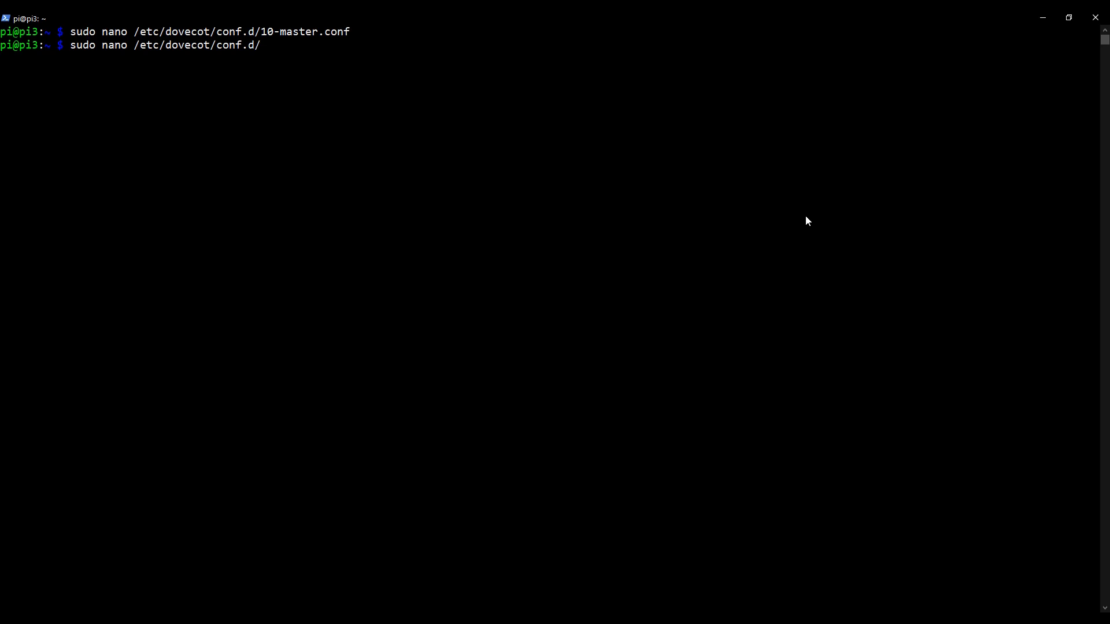
type("10-ss")
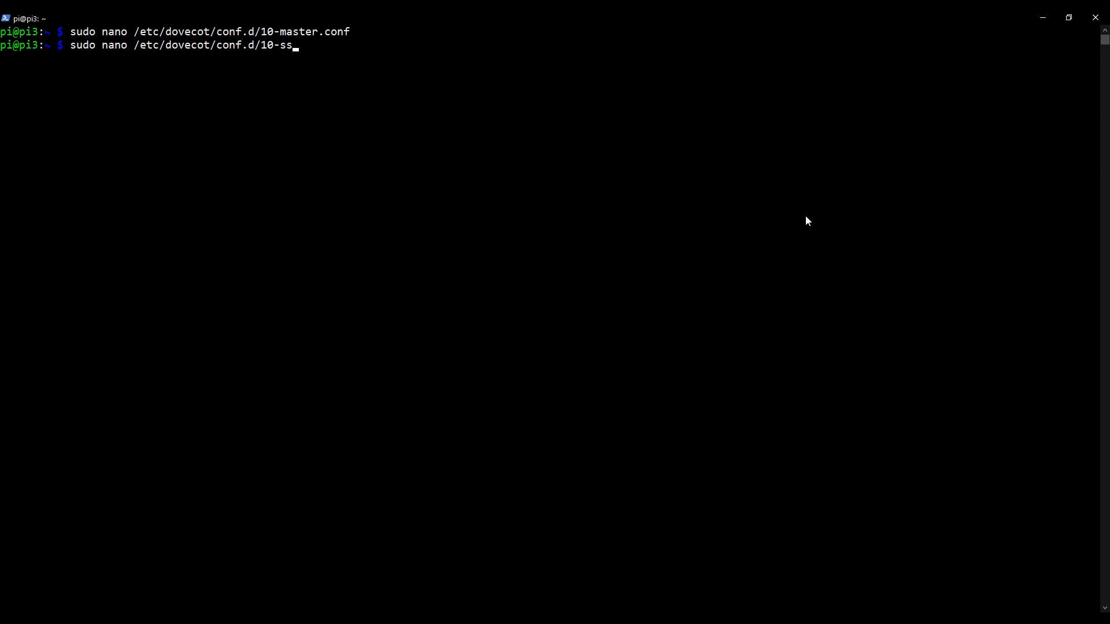
type("l.con")
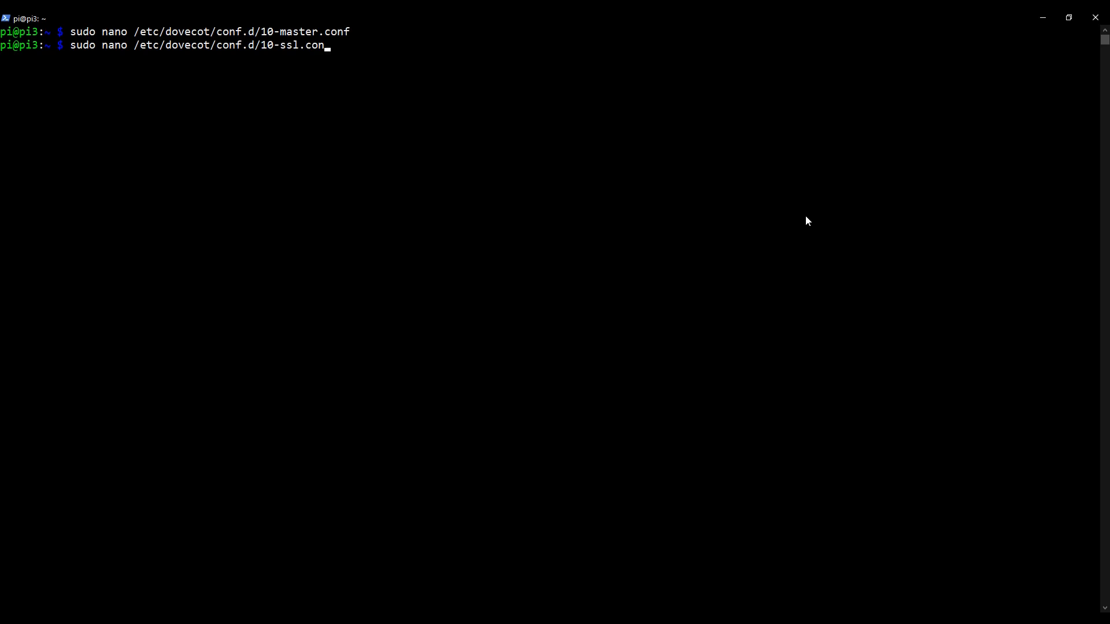
type("f")
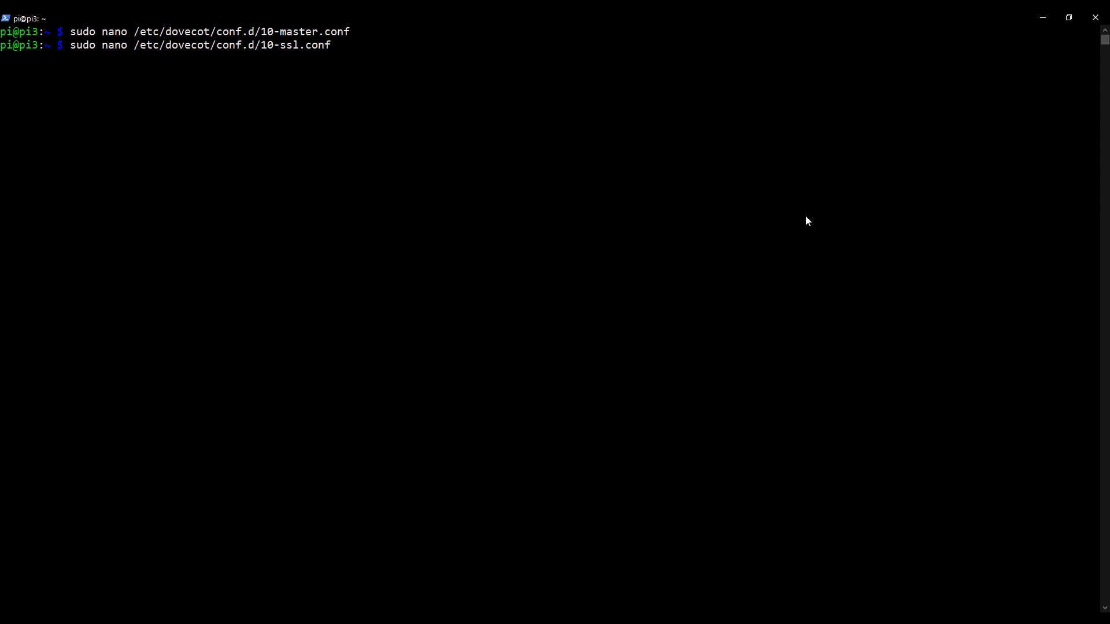
key("enter")
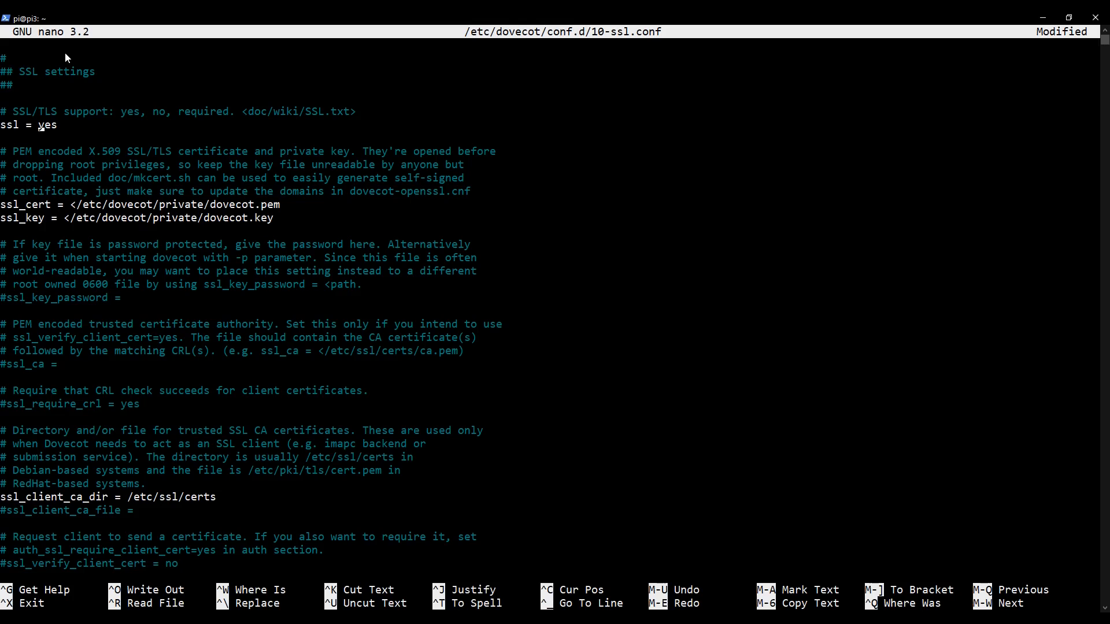
Set 'ssl = required' in 10-ssl.conf, save, exit nano, and start a clear command
key("BackSpace")
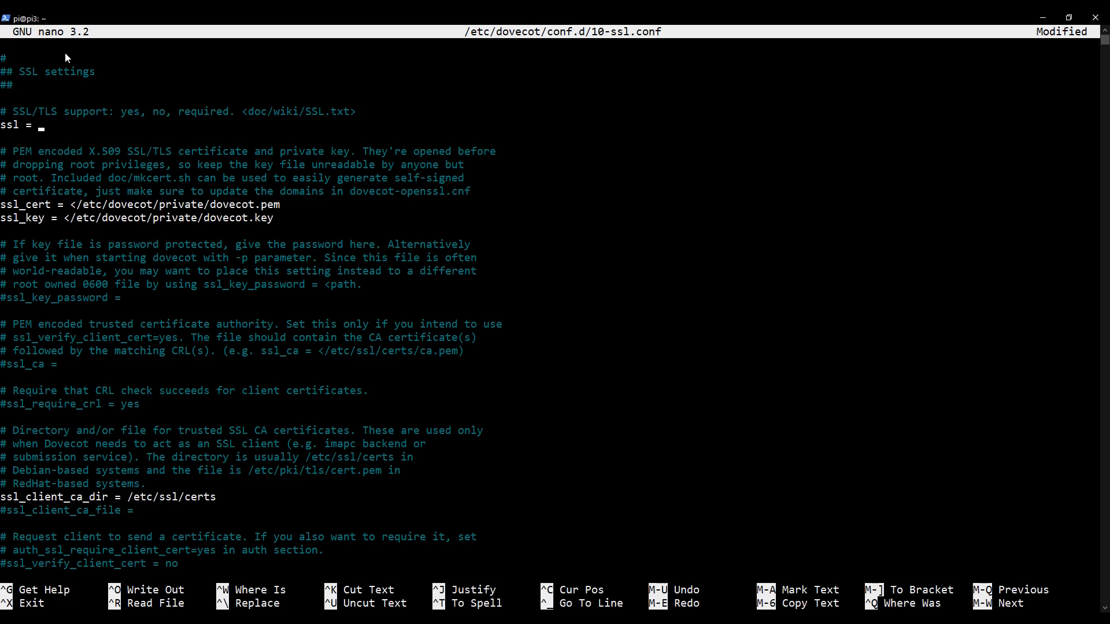
type("required")
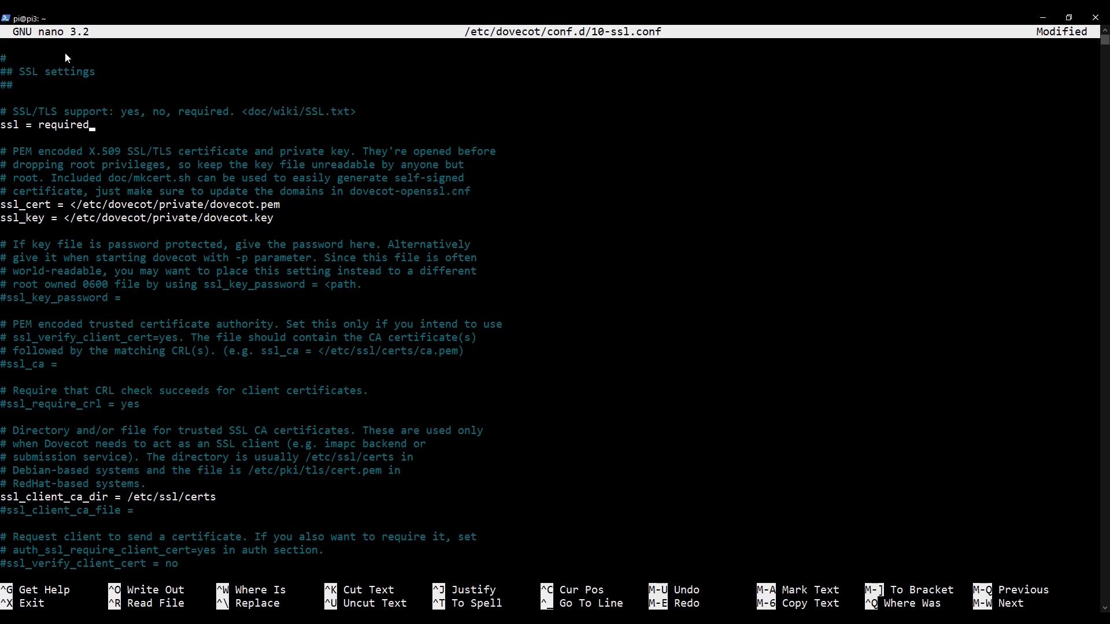
key("ctrl+o")
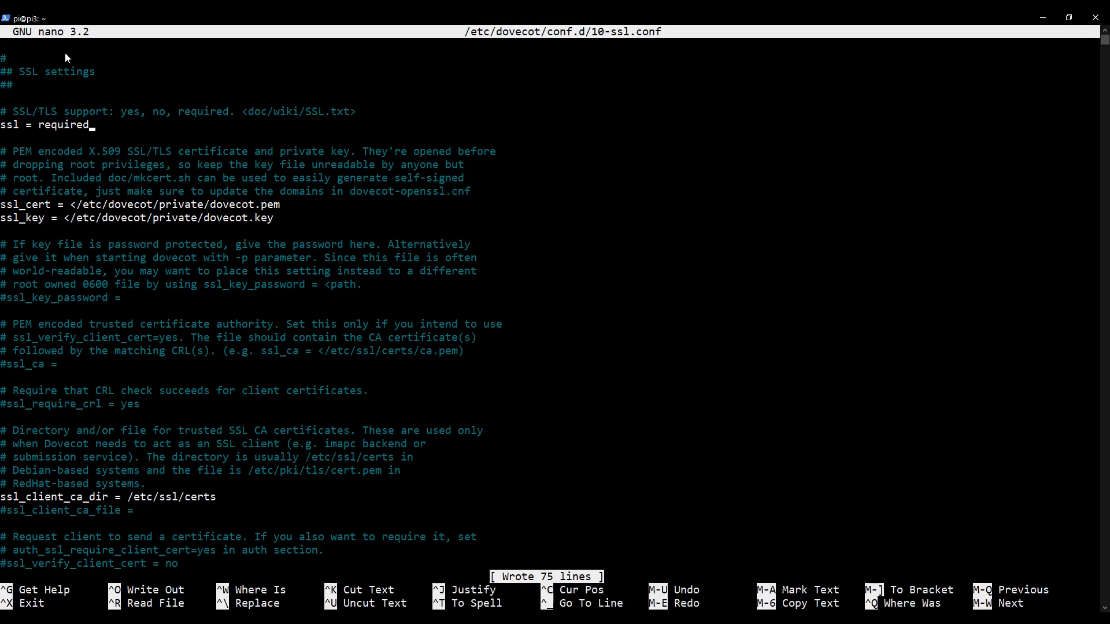
key("ctrl+x")
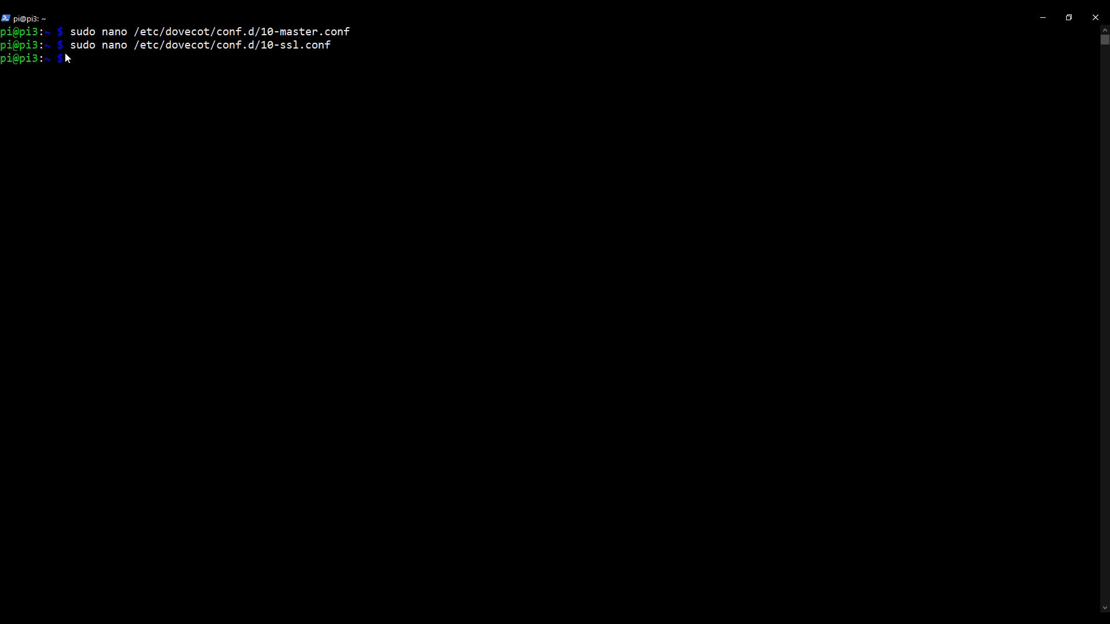
type("clear")
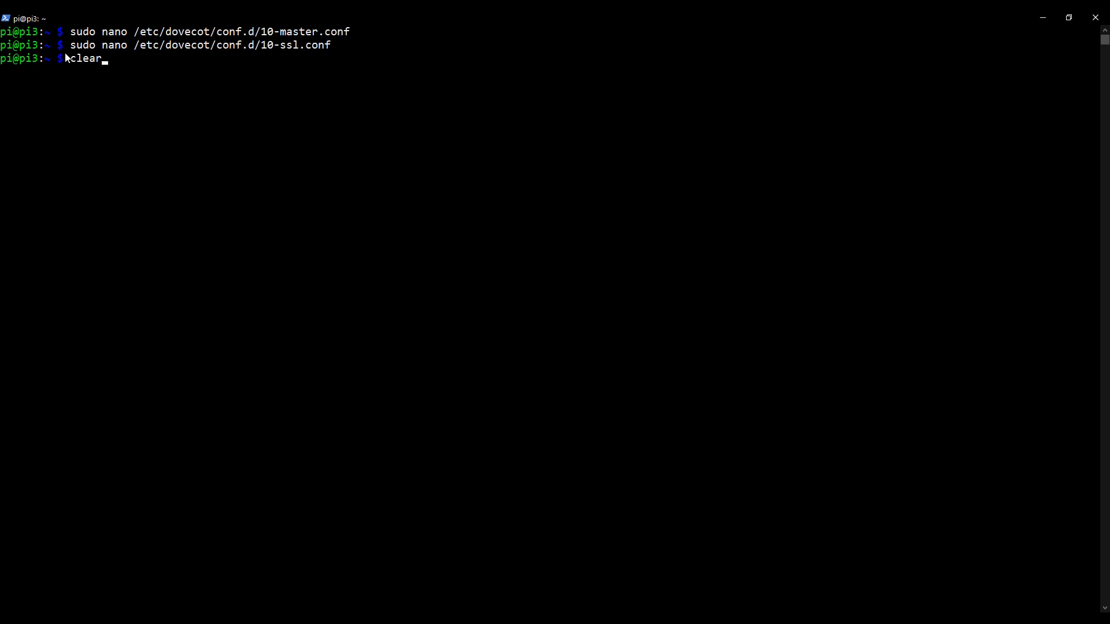